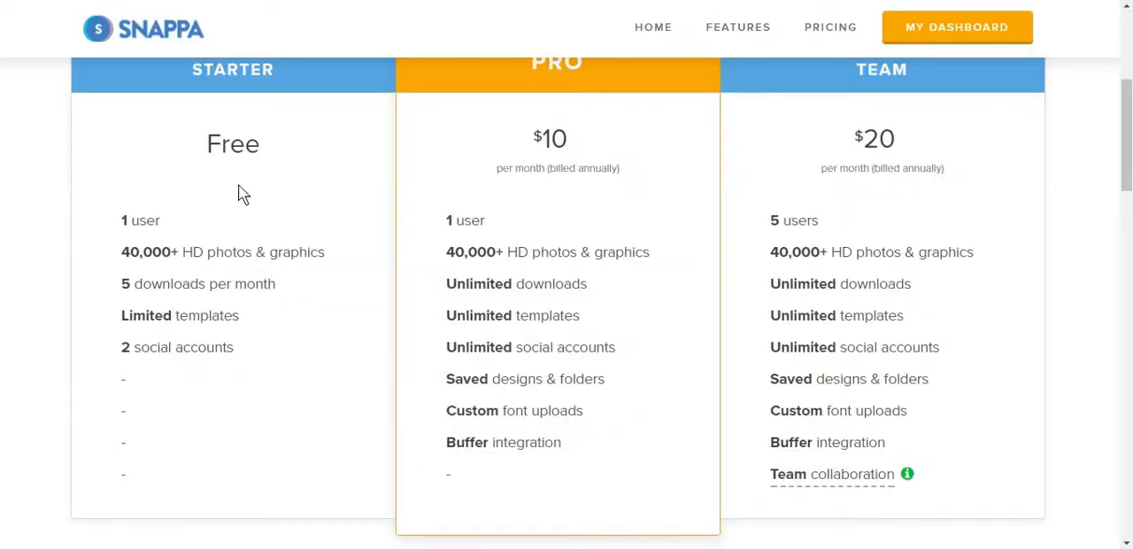
{"action": "mouse_move", "coordinate": [262, 187]}
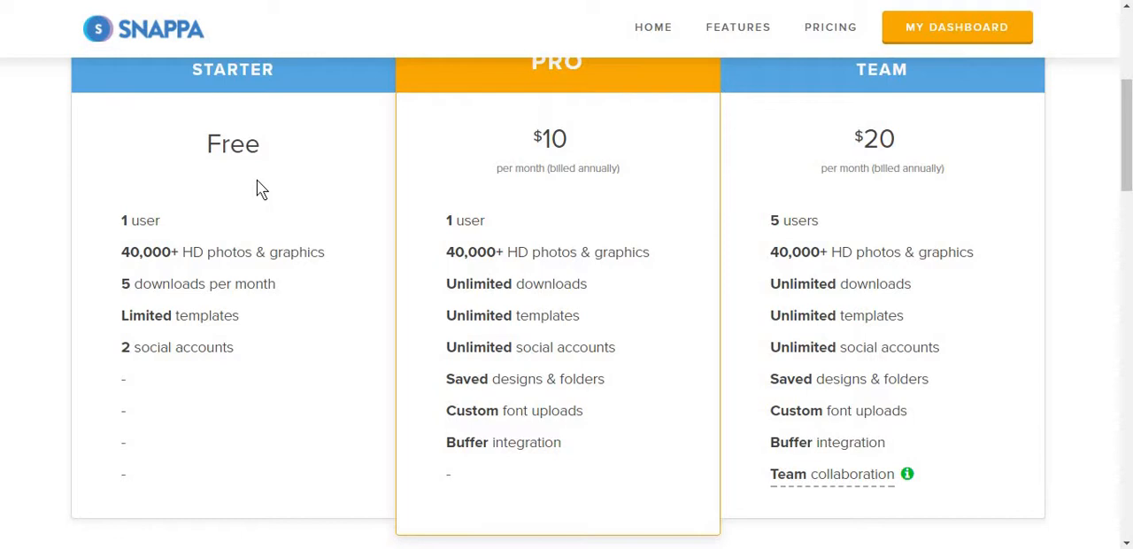
{"action": "mouse_move", "coordinate": [286, 219]}
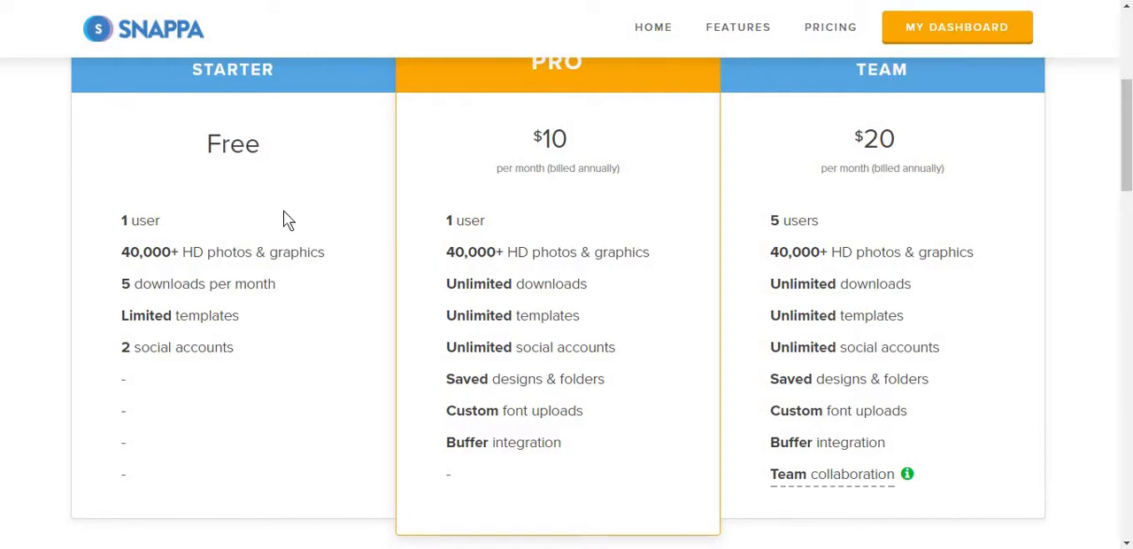
{"action": "mouse_move", "coordinate": [335, 255]}
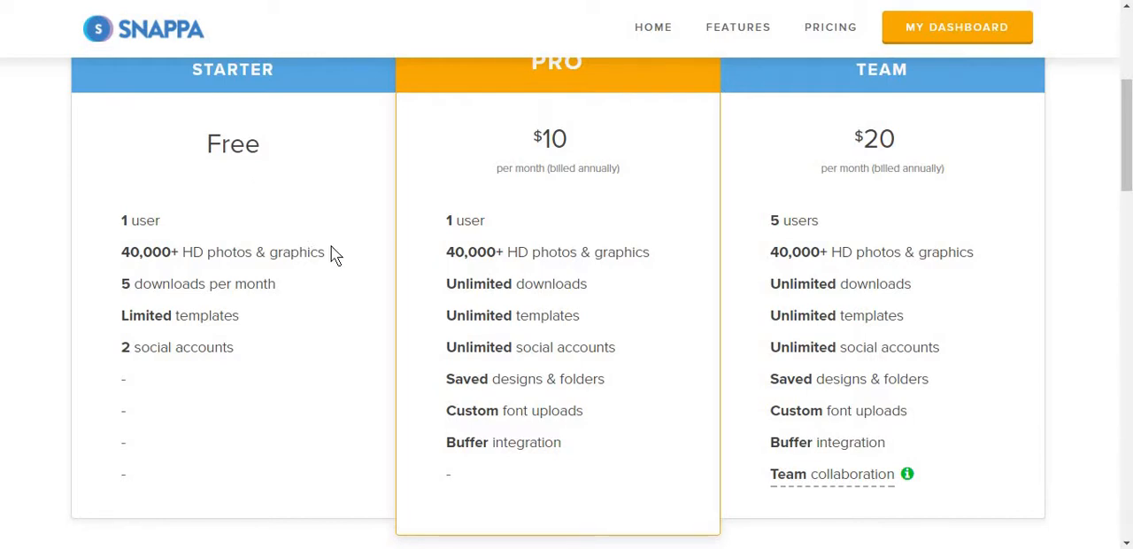
{"action": "mouse_move", "coordinate": [248, 323]}
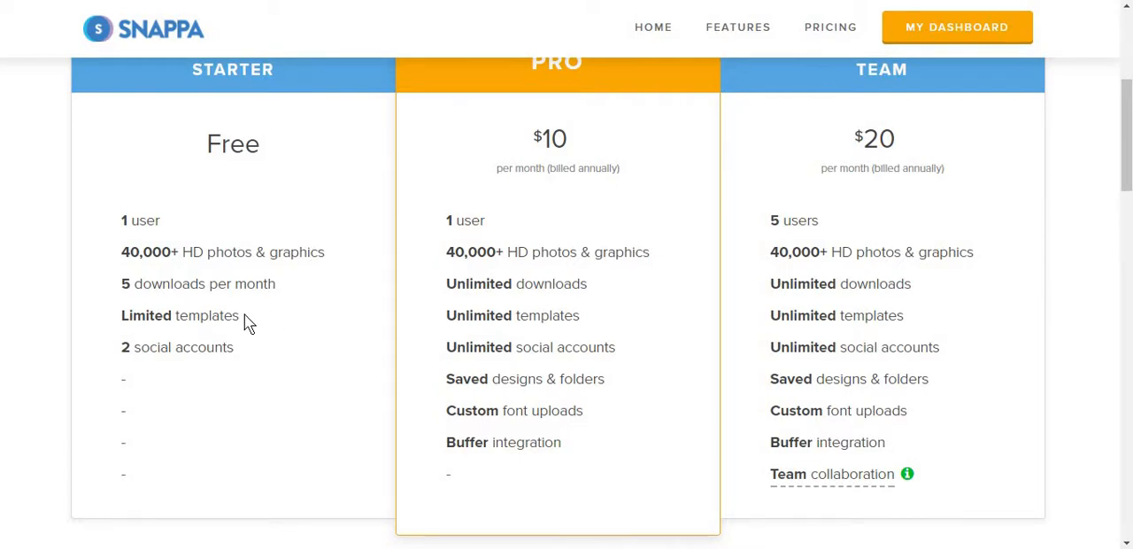
{"action": "mouse_move", "coordinate": [305, 386]}
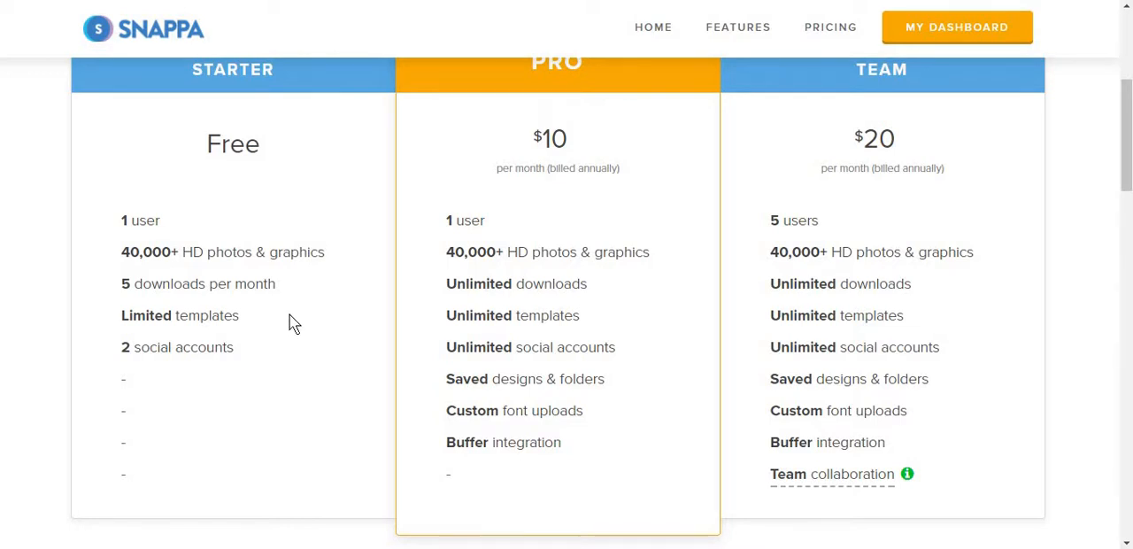
Step: Browse the preset graphic sizes from social posts down to headers and ads without choosing one
{"action": "left_click", "coordinate": [956, 27]}
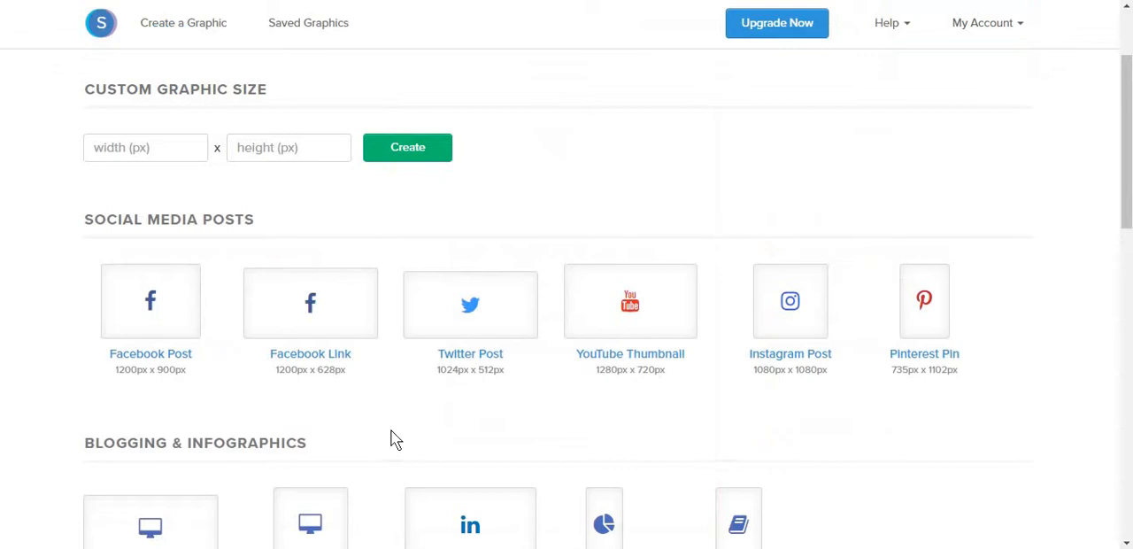
{"action": "mouse_move", "coordinate": [471, 262]}
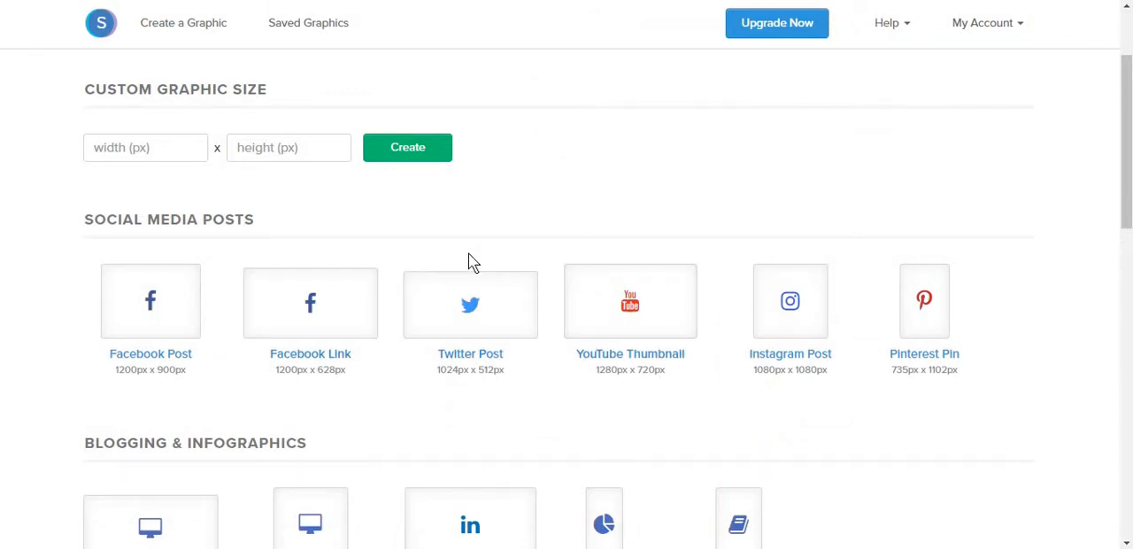
{"action": "mouse_move", "coordinate": [616, 345]}
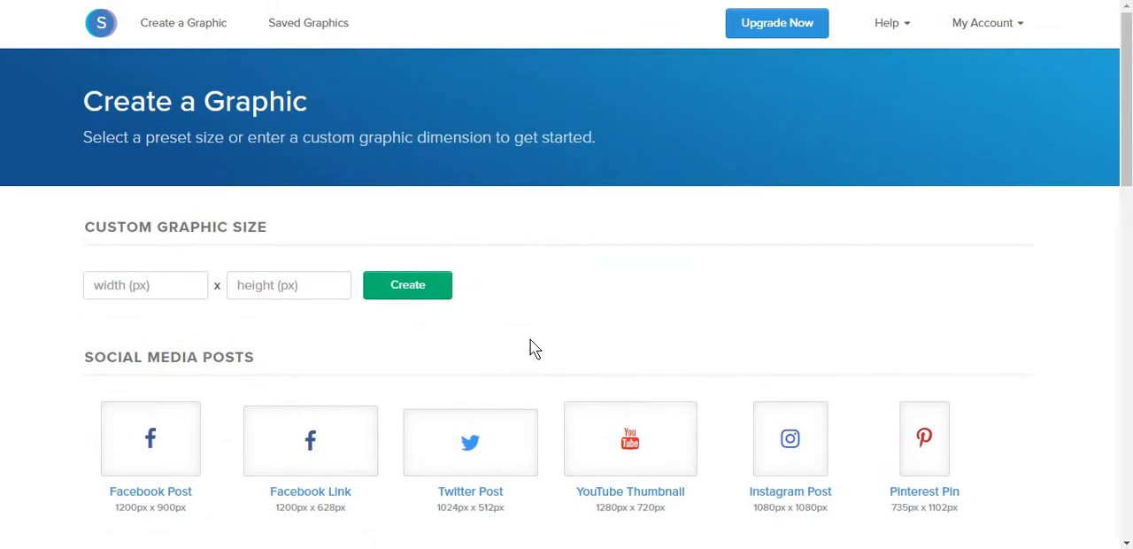
{"action": "mouse_move", "coordinate": [312, 244]}
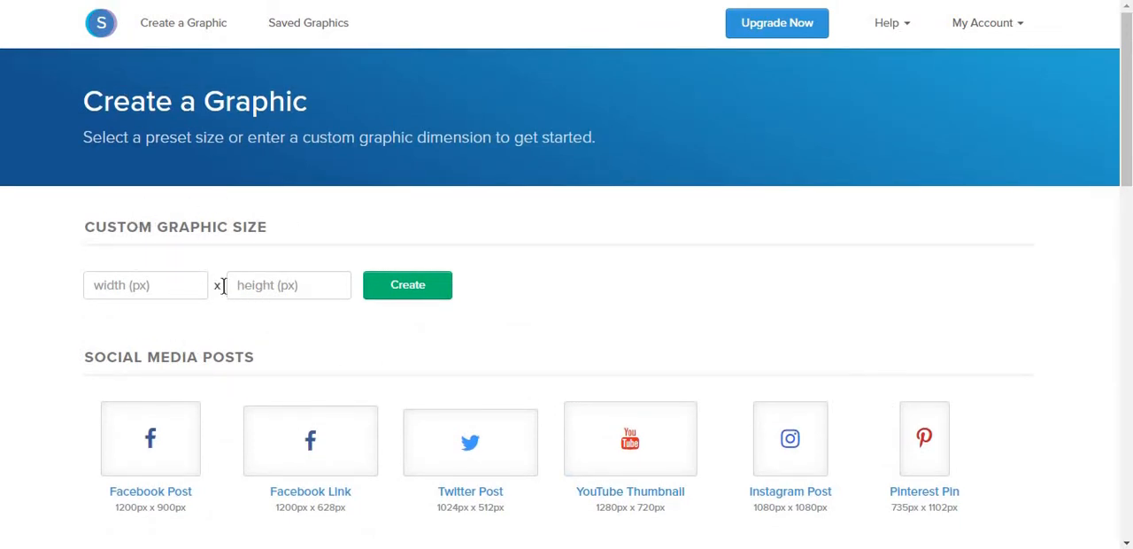
{"action": "scroll", "scroll_direction": "down", "scroll_amount": 3}
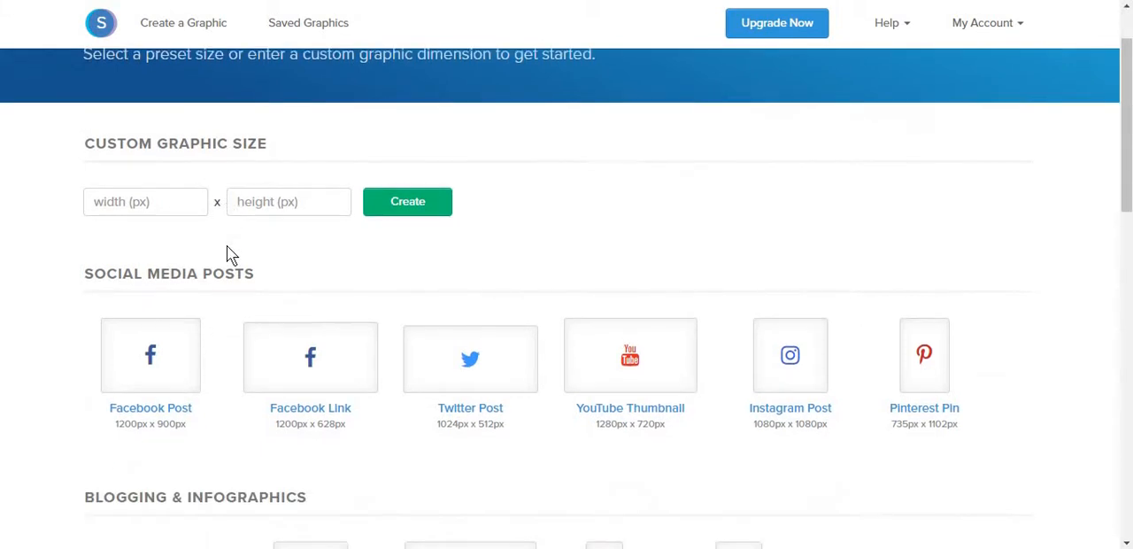
{"action": "scroll", "scroll_direction": "down", "scroll_amount": 3}
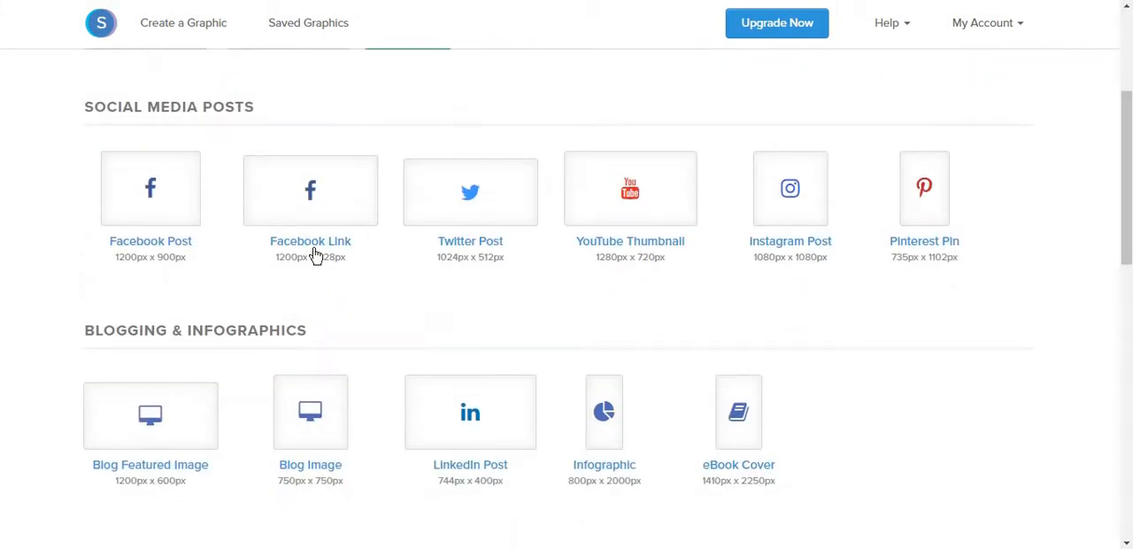
{"action": "mouse_move", "coordinate": [527, 370]}
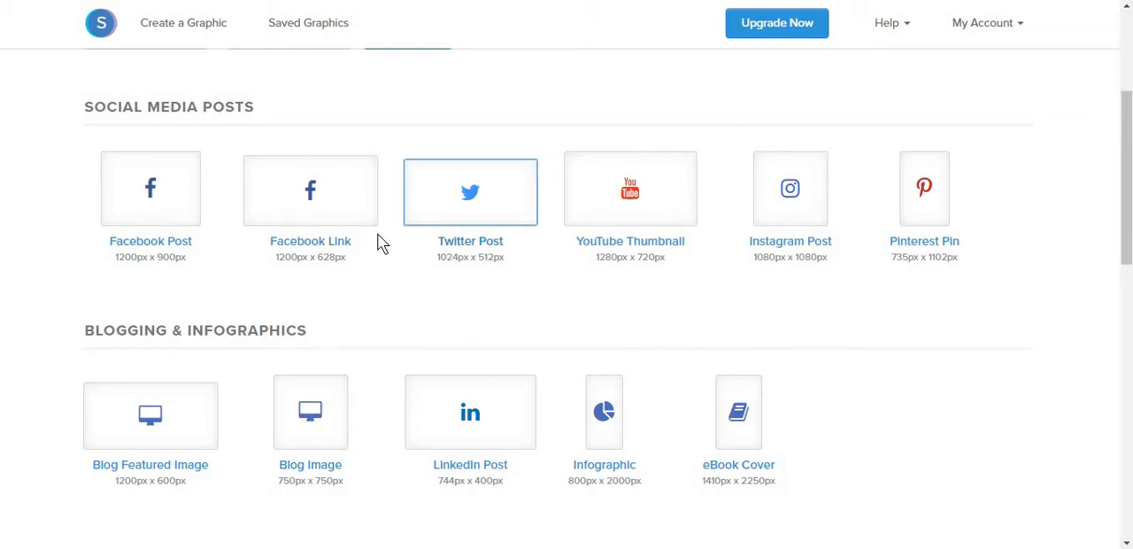
{"action": "scroll", "scroll_direction": "down", "scroll_amount": 3}
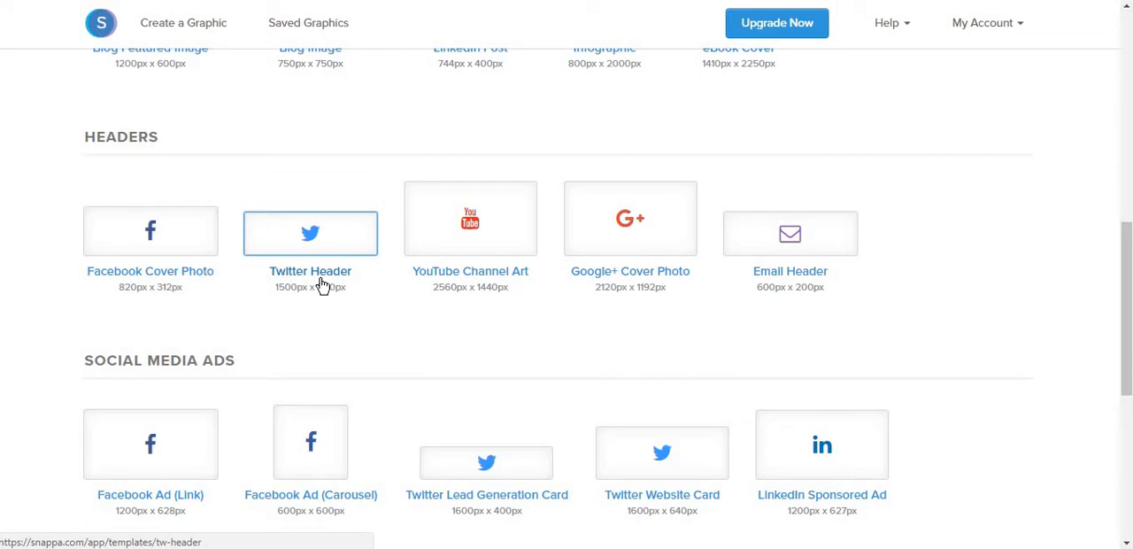
{"action": "mouse_move", "coordinate": [337, 309]}
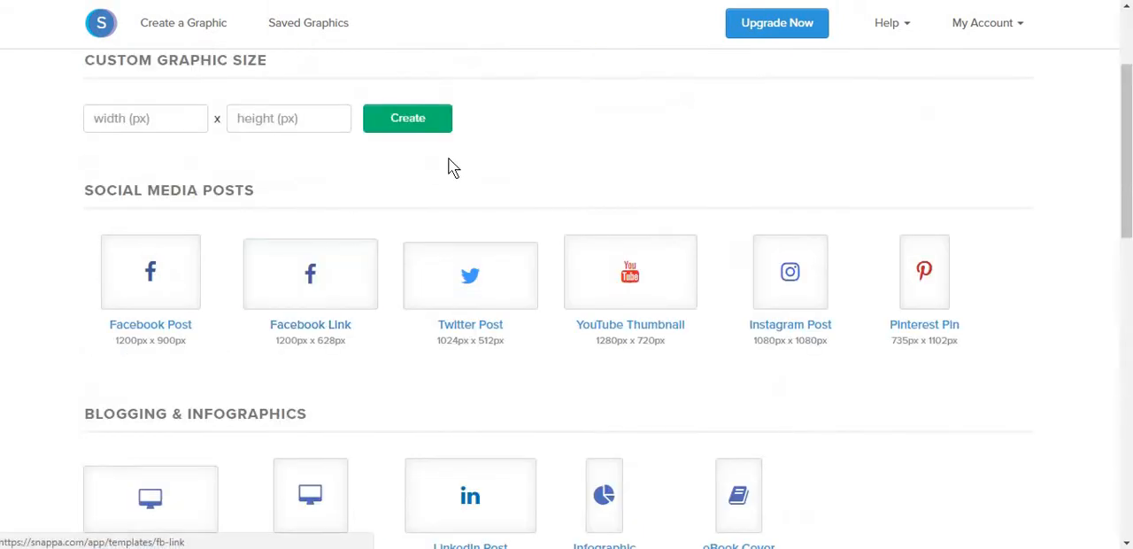
{"action": "scroll", "scroll_direction": "down", "scroll_amount": 3}
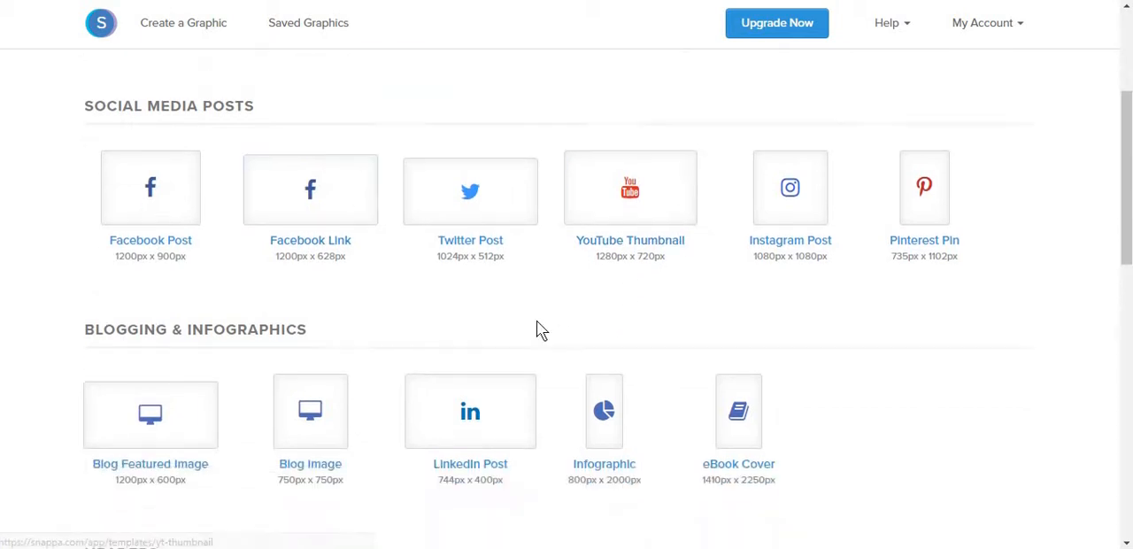
{"action": "scroll", "scroll_direction": "down", "scroll_amount": 3}
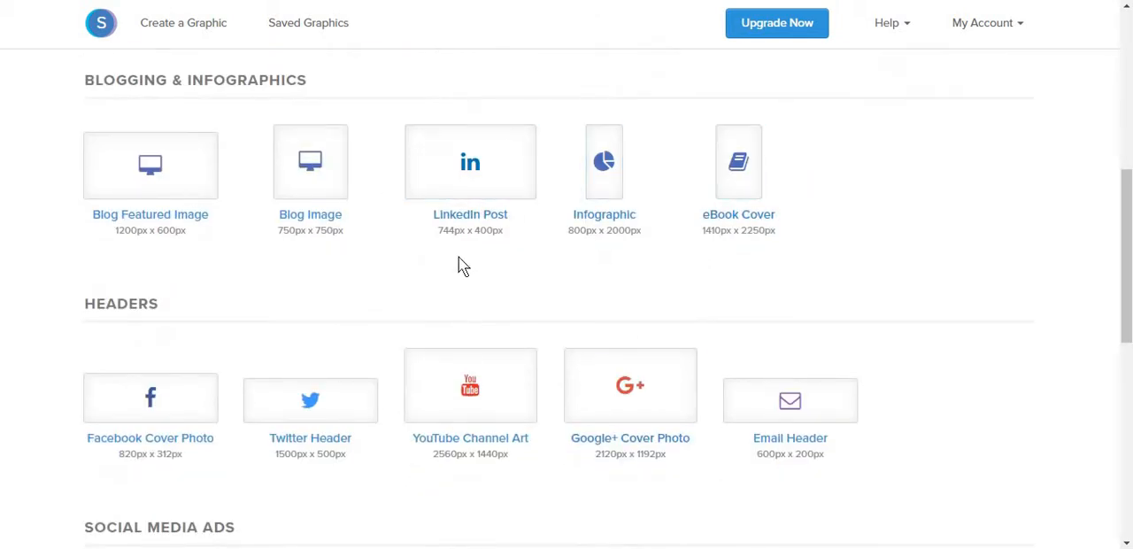
{"action": "mouse_move", "coordinate": [523, 265]}
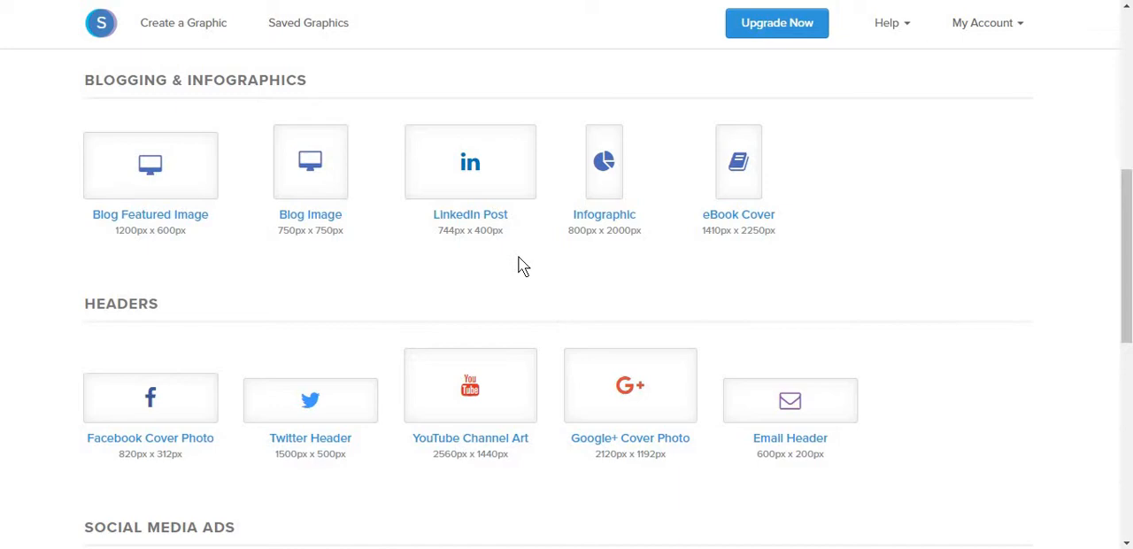
{"action": "mouse_move", "coordinate": [478, 257]}
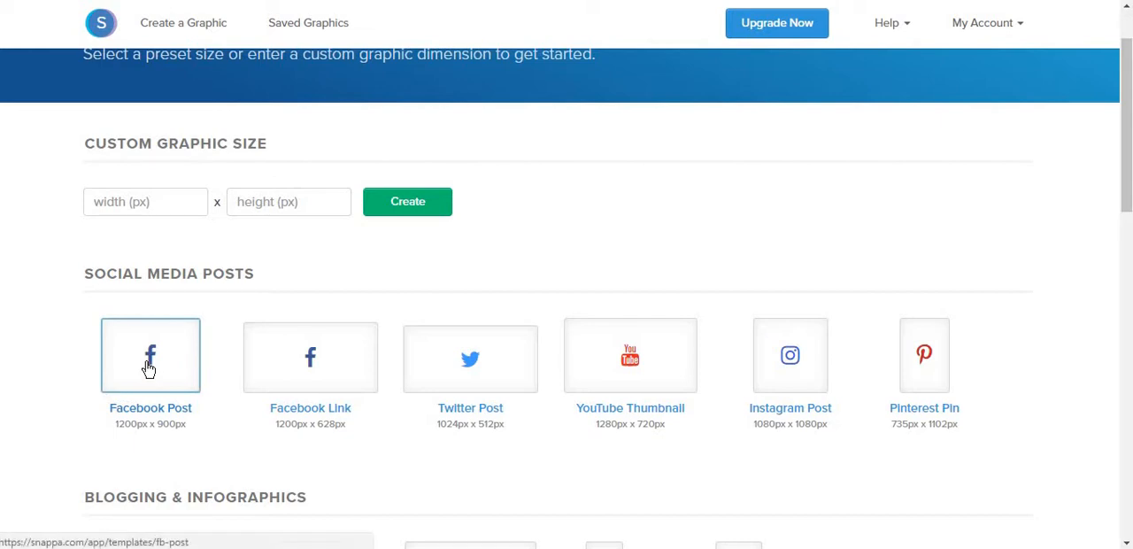
Step: Choose the Facebook Post size and open the 'Basic Guide to Game Development' template in the editor
{"action": "left_click", "coordinate": [150, 356]}
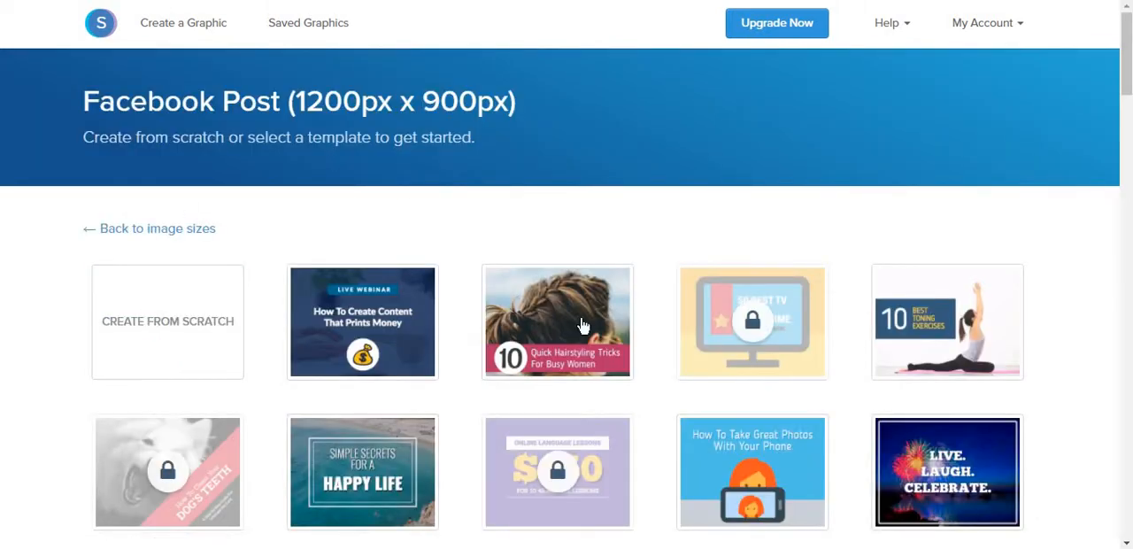
{"action": "scroll", "scroll_direction": "down", "scroll_amount": 3}
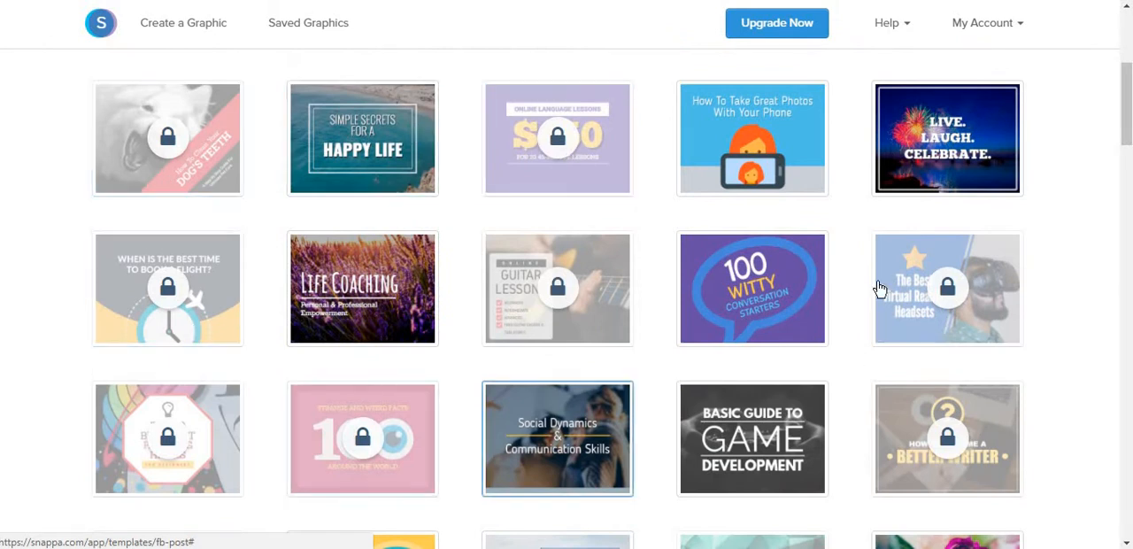
{"action": "left_click", "coordinate": [750, 439]}
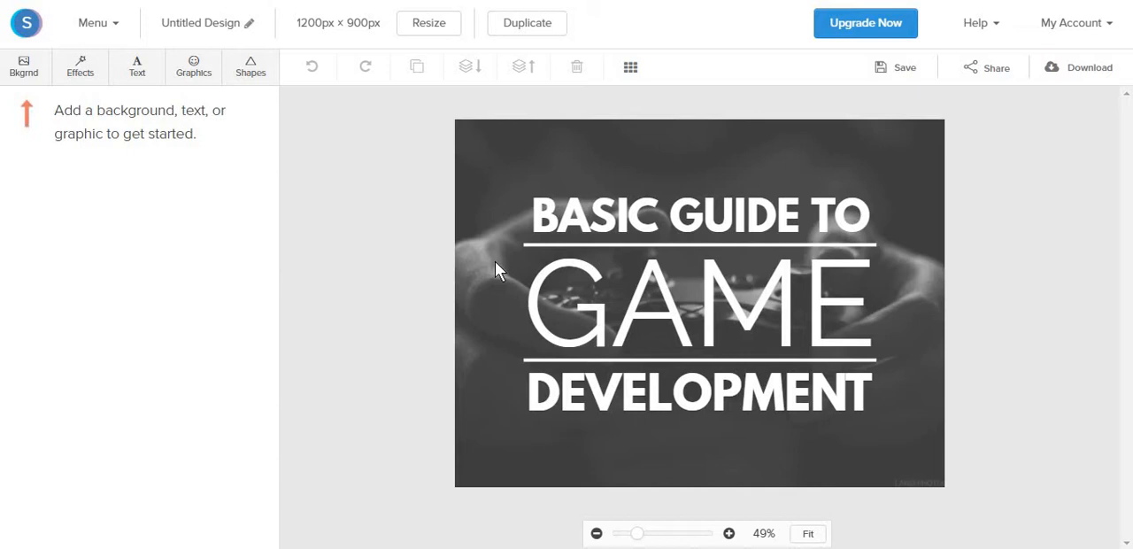
{"action": "mouse_move", "coordinate": [368, 110]}
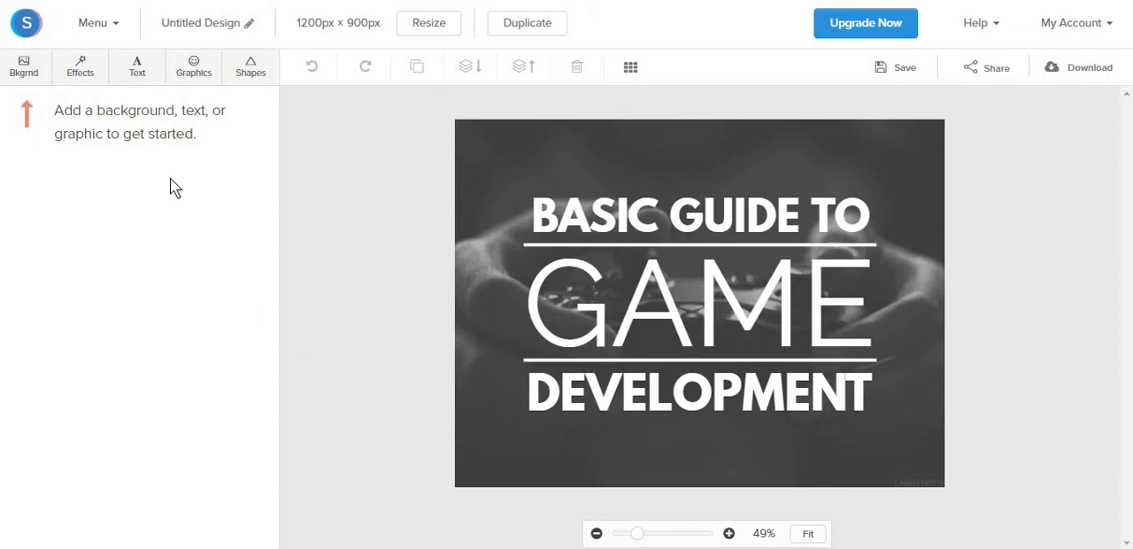
{"action": "mouse_move", "coordinate": [599, 180]}
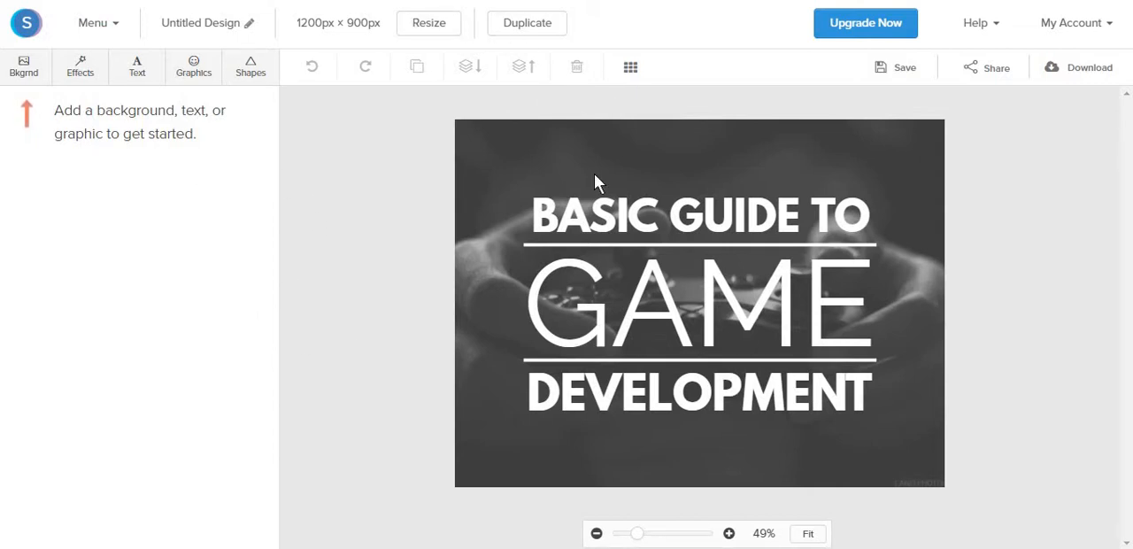
{"action": "mouse_move", "coordinate": [326, 323]}
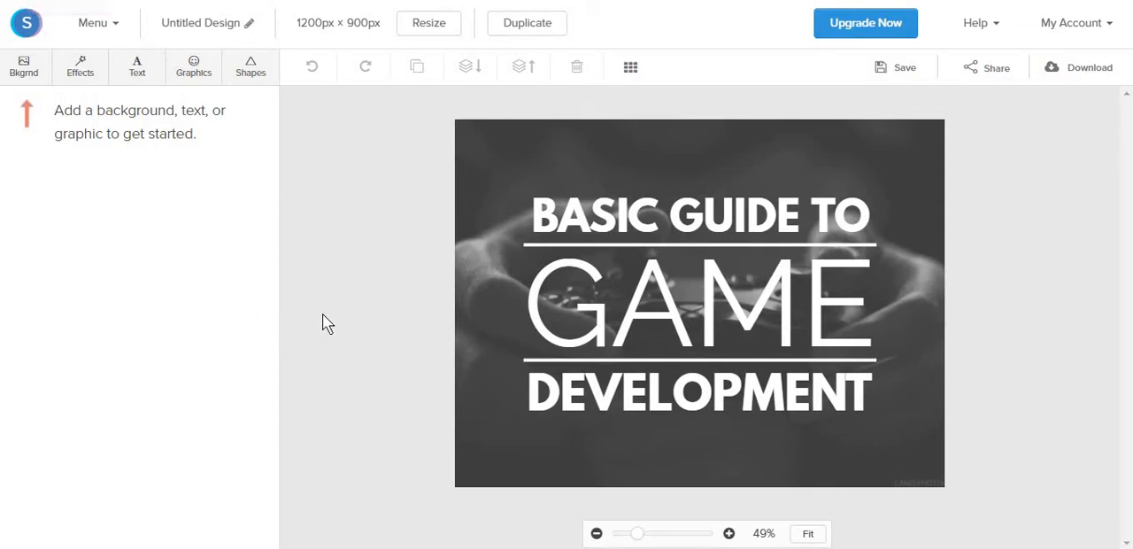
Step: Remove the dark gaming background and use the misty flying-birds stock photo instead
{"action": "left_click", "coordinate": [25, 67]}
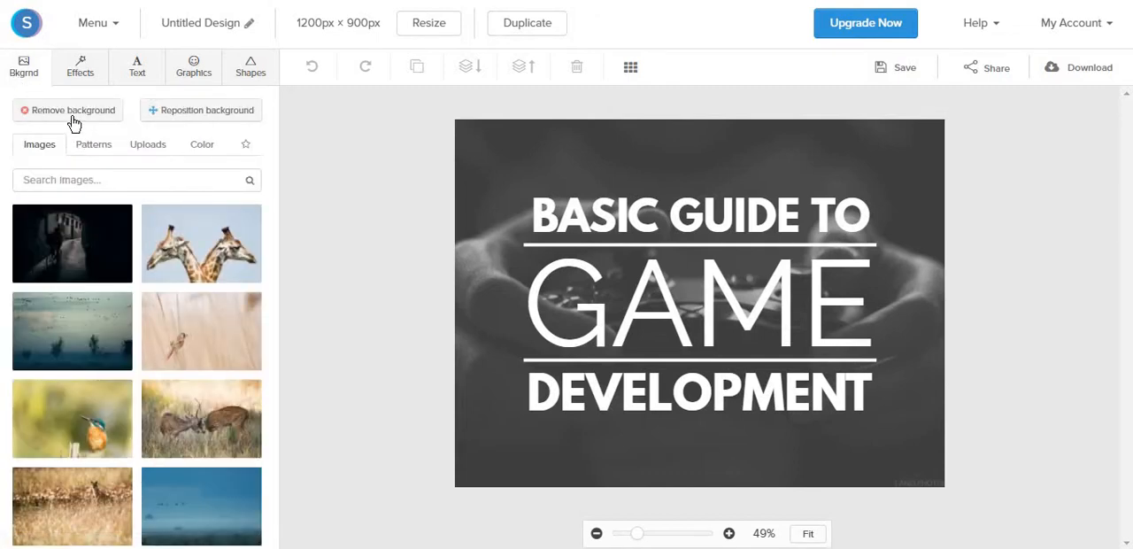
{"action": "left_click", "coordinate": [67, 110]}
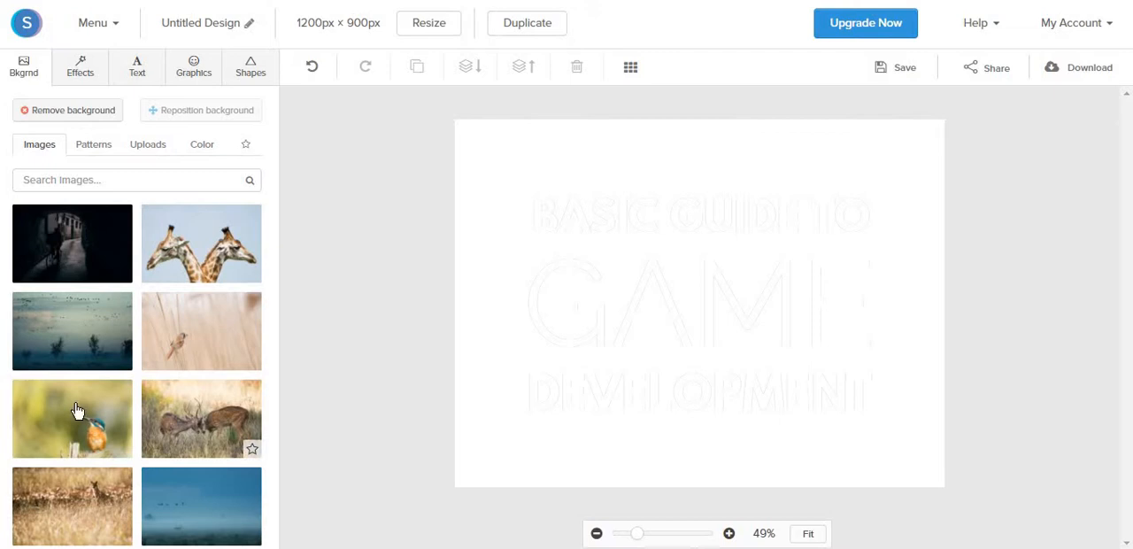
{"action": "left_click", "coordinate": [202, 329]}
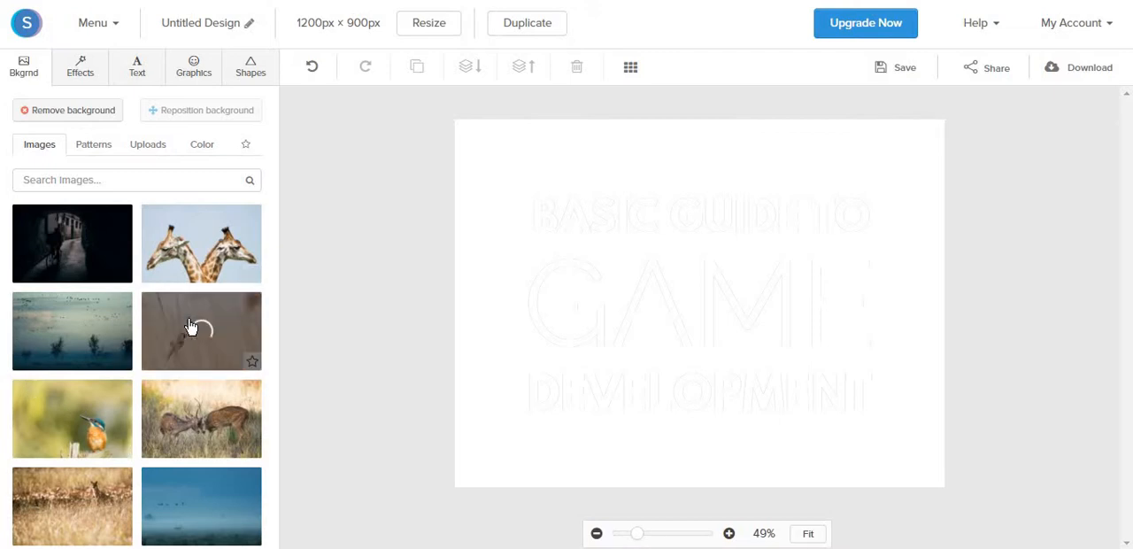
{"action": "left_click", "coordinate": [202, 329]}
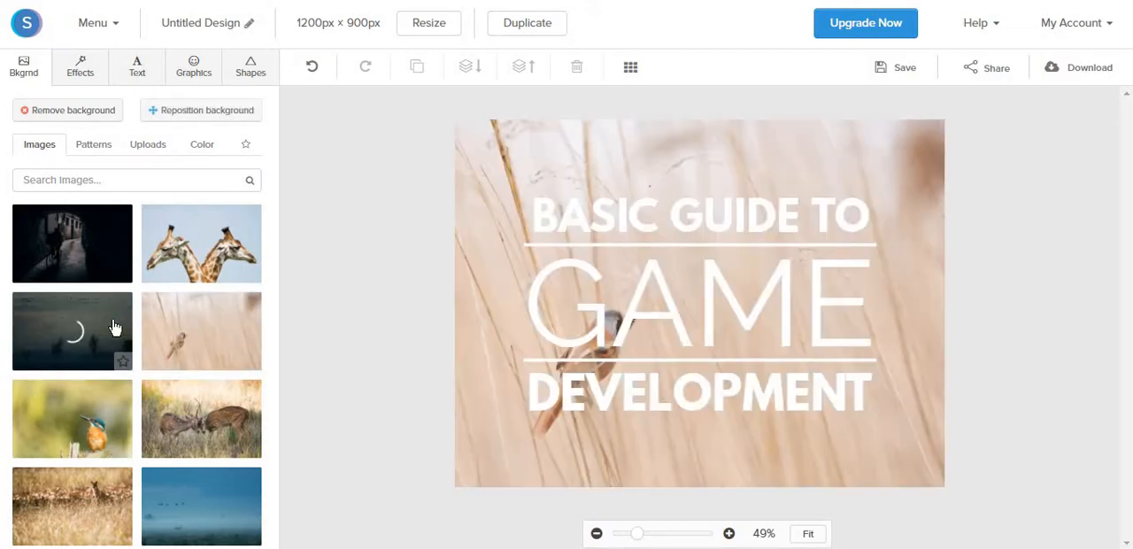
Step: Look through the background patterns and upload options, then return to the stock photos
{"action": "left_click", "coordinate": [94, 145]}
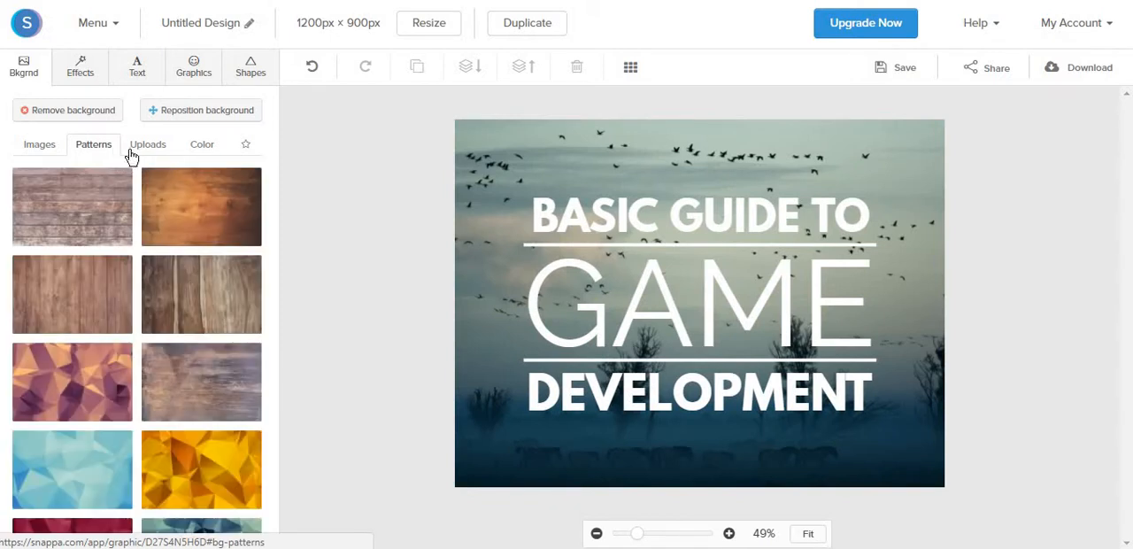
{"action": "left_click", "coordinate": [149, 144]}
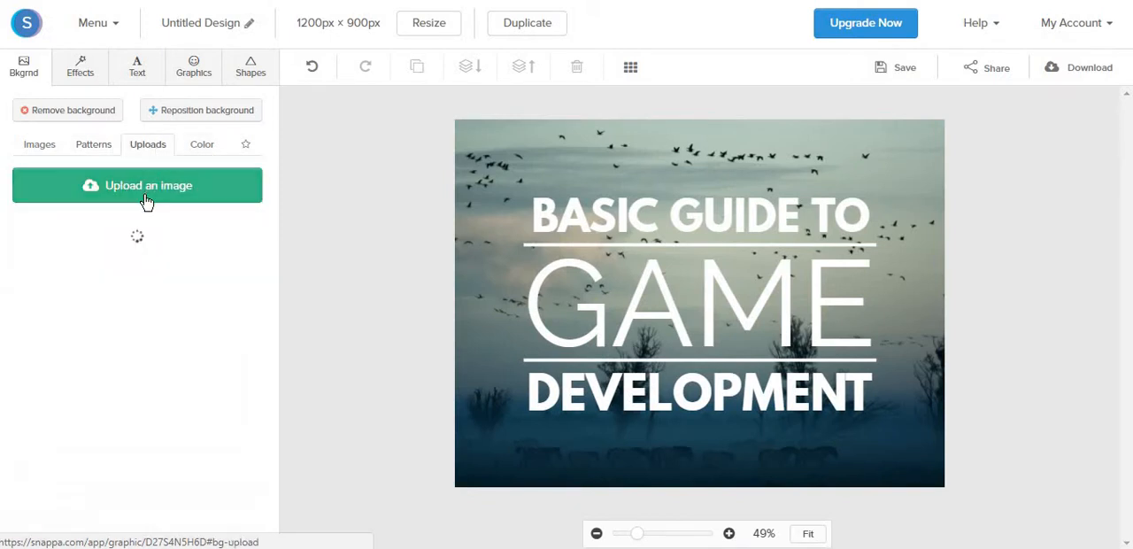
{"action": "left_click", "coordinate": [39, 143]}
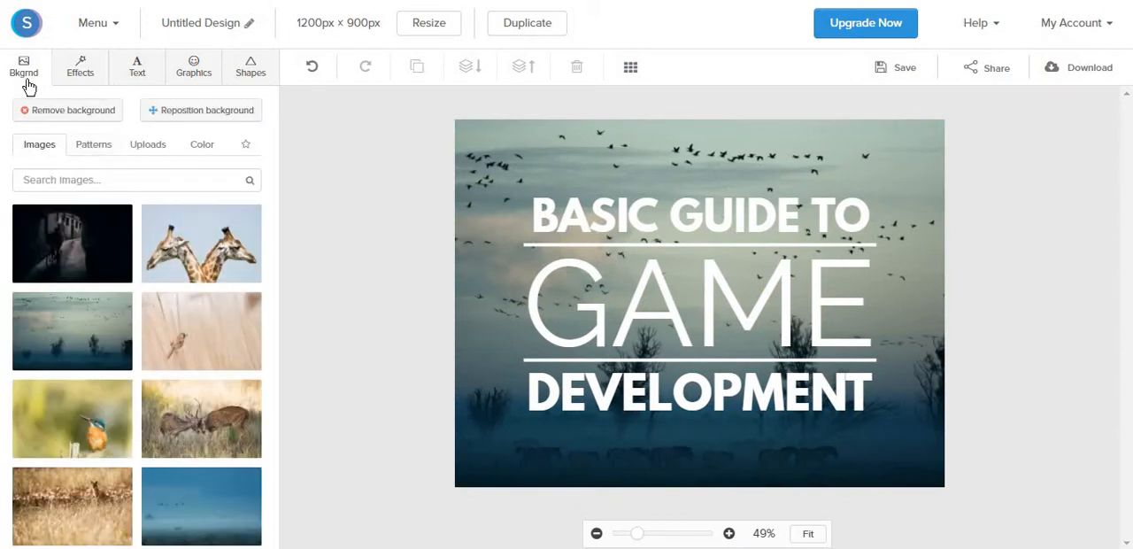
Step: Apply a purple #967adc color overlay at 34 and darken the background to 12
{"action": "left_click", "coordinate": [79, 67]}
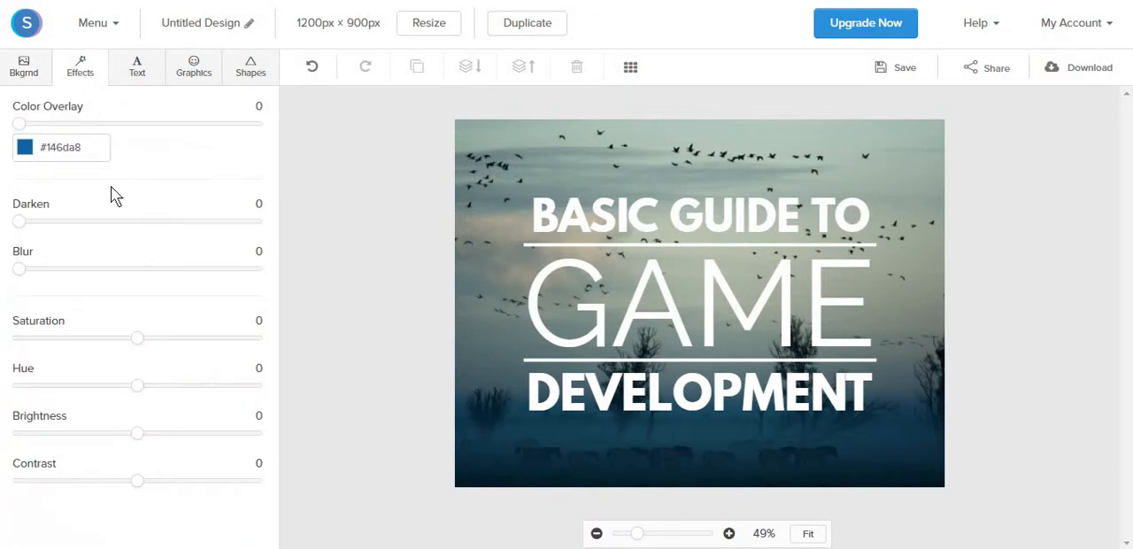
{"action": "mouse_move", "coordinate": [27, 127]}
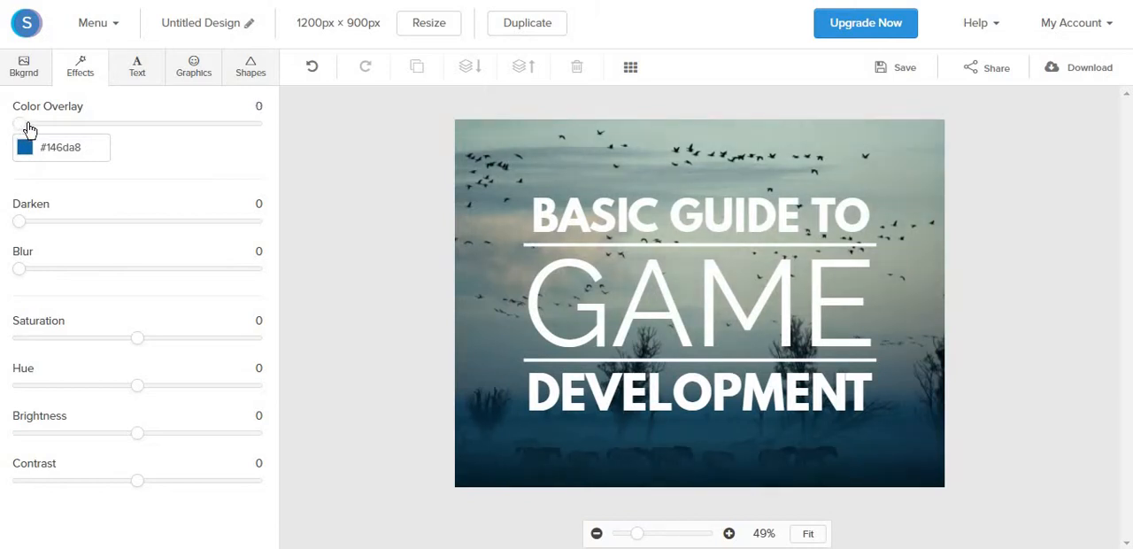
{"action": "left_click_drag", "start_coordinate": [18, 124], "coordinate": [132, 124]}
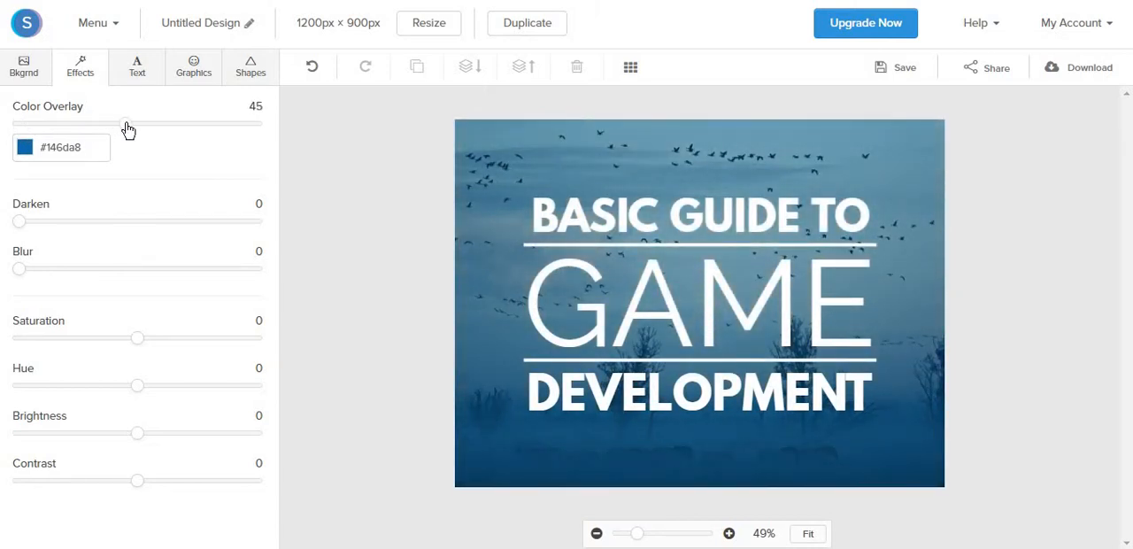
{"action": "left_click", "coordinate": [25, 147]}
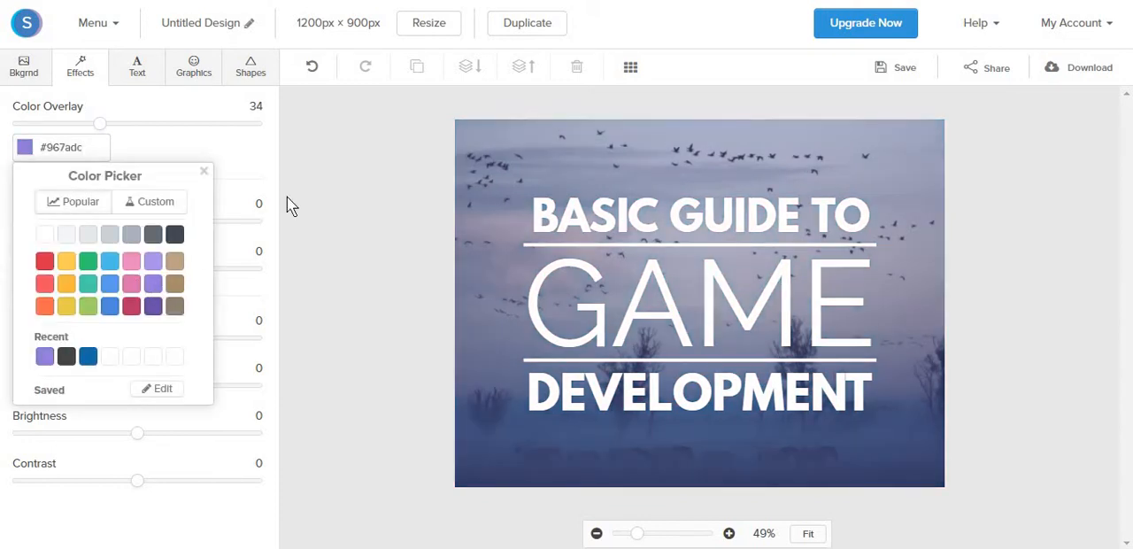
{"action": "left_click", "coordinate": [203, 170]}
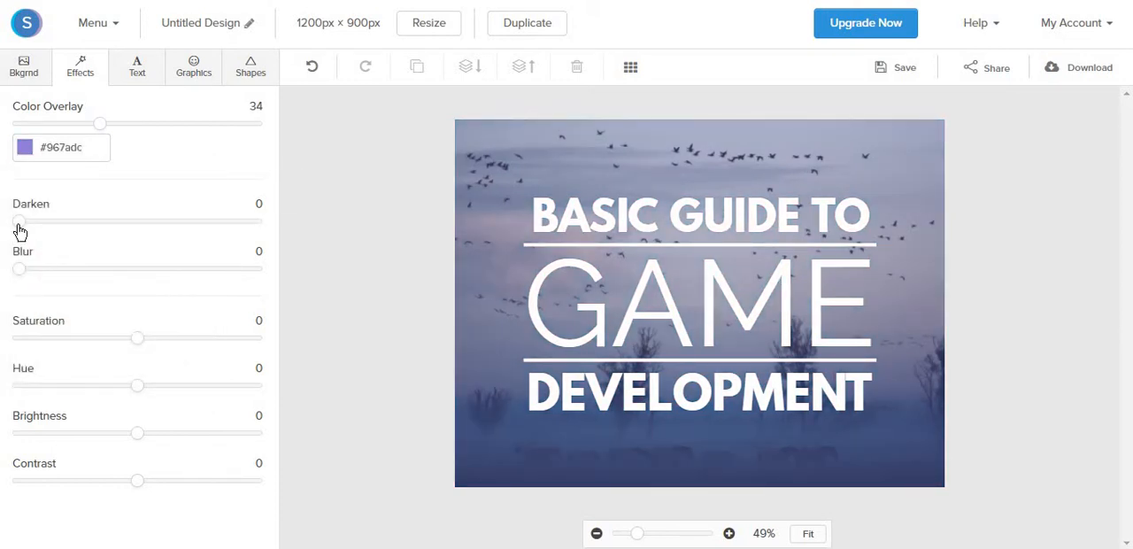
{"action": "left_click_drag", "start_coordinate": [17, 221], "coordinate": [46, 221]}
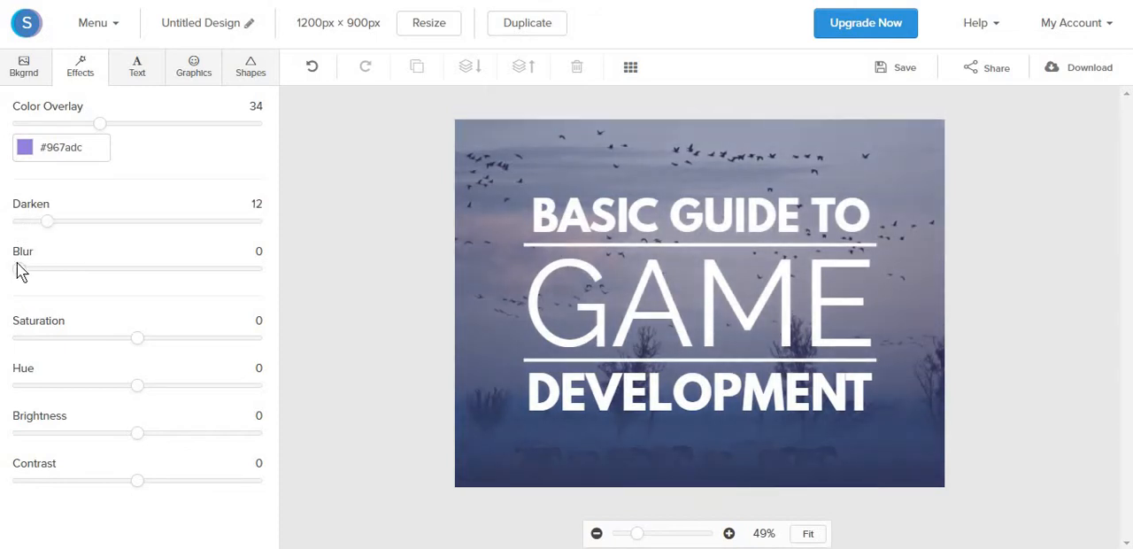
Step: Try blur then reset it to 0, and lower the background saturation to -36
{"action": "left_click_drag", "start_coordinate": [14, 269], "coordinate": [51, 269]}
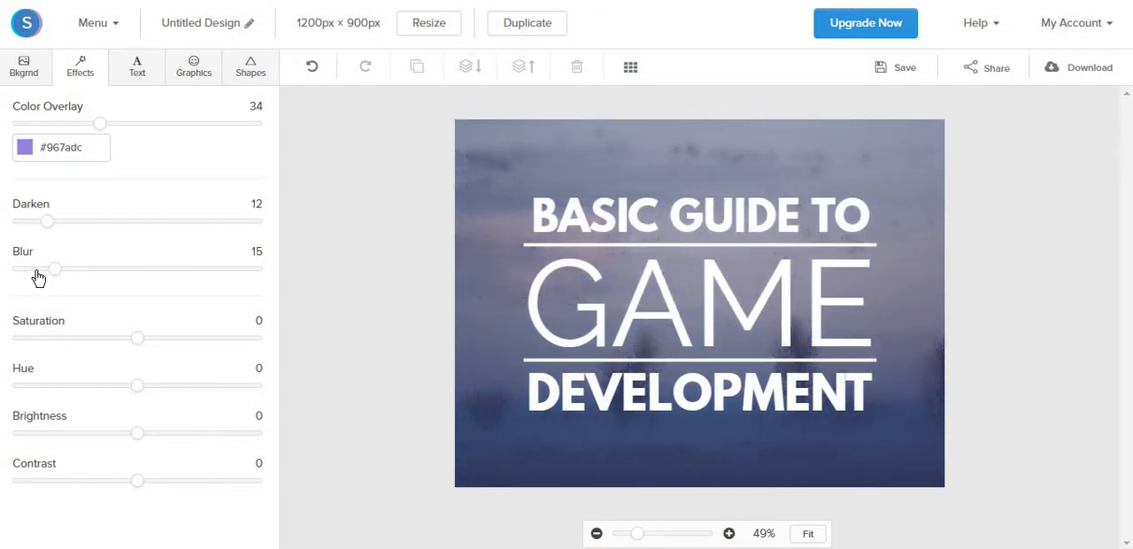
{"action": "left_click_drag", "start_coordinate": [54, 269], "coordinate": [17, 269]}
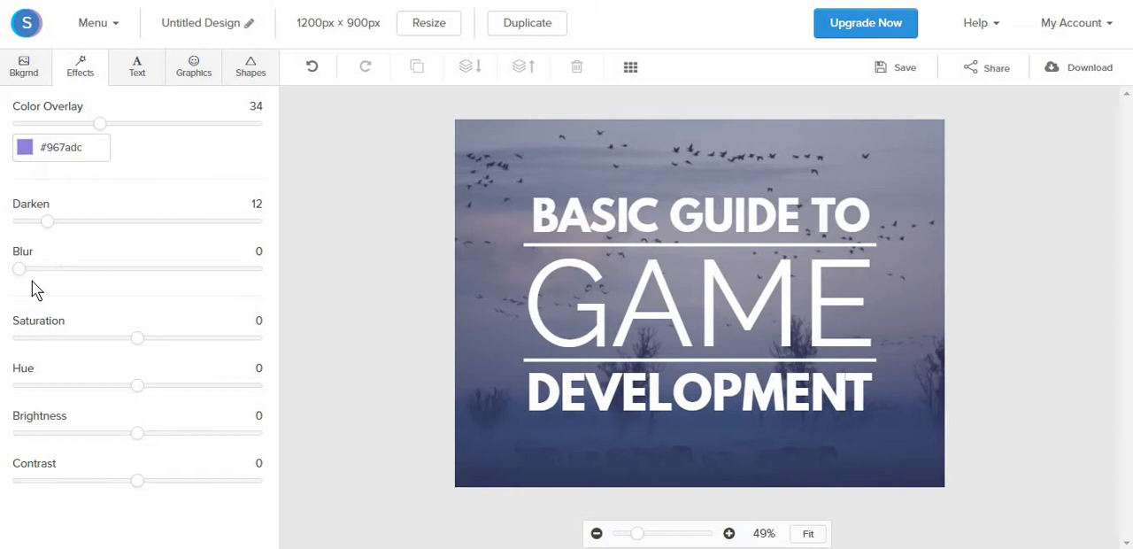
{"action": "left_click_drag", "start_coordinate": [138, 336], "coordinate": [18, 336]}
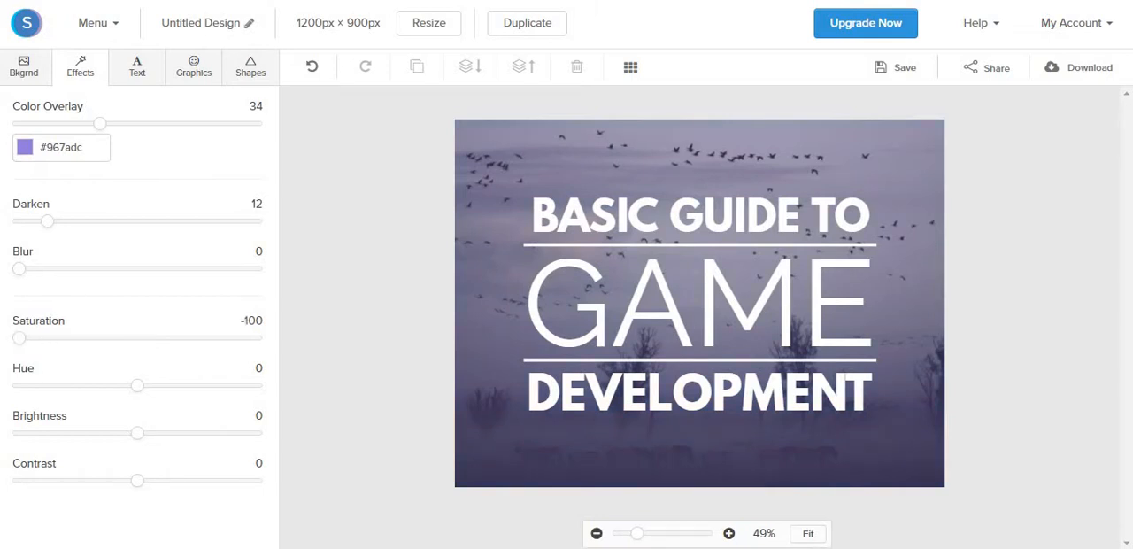
{"action": "left_click_drag", "start_coordinate": [18, 337], "coordinate": [96, 336]}
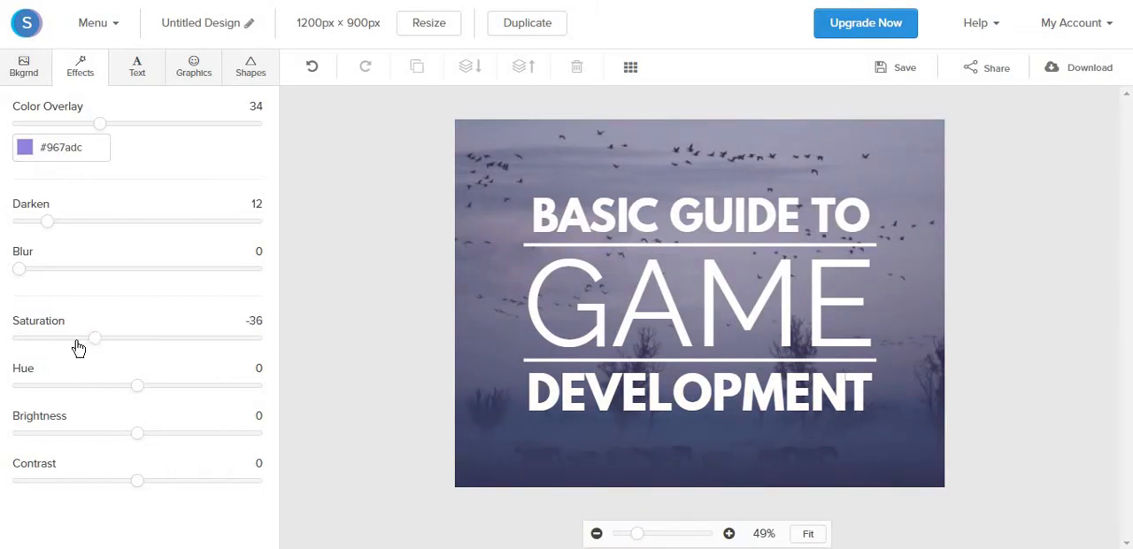
{"action": "left_click", "coordinate": [138, 68]}
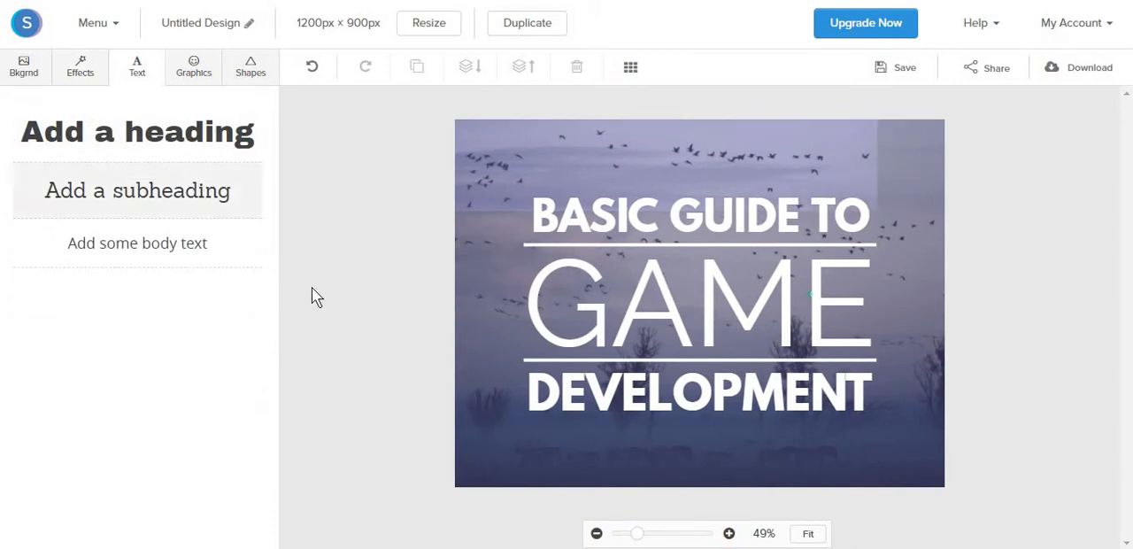
Step: Give the title text group a shadow with offset 12 and blur 15, then deselect it
{"action": "left_click", "coordinate": [699, 305]}
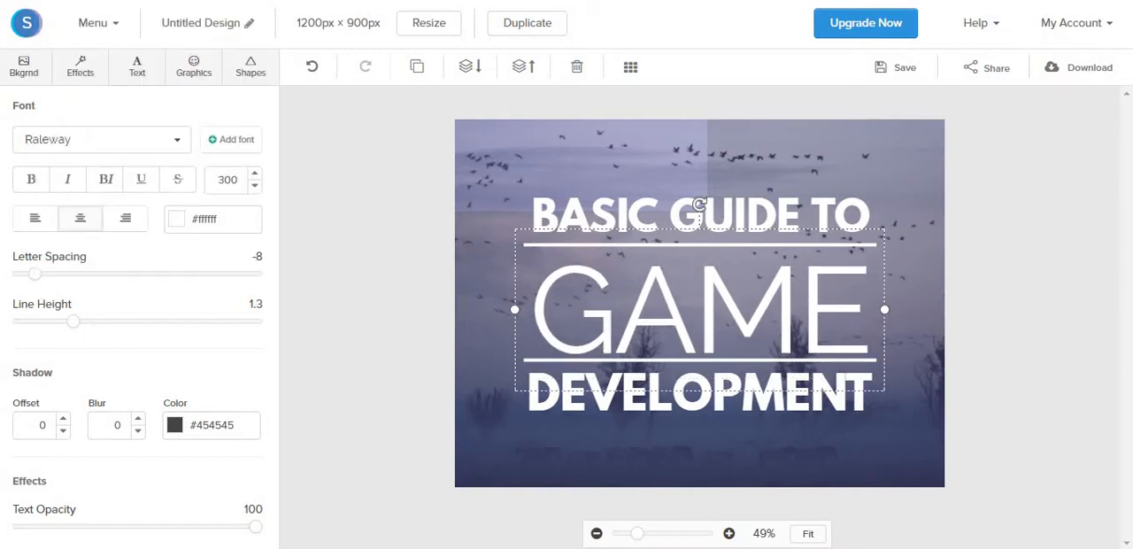
{"action": "left_click", "coordinate": [64, 418]}
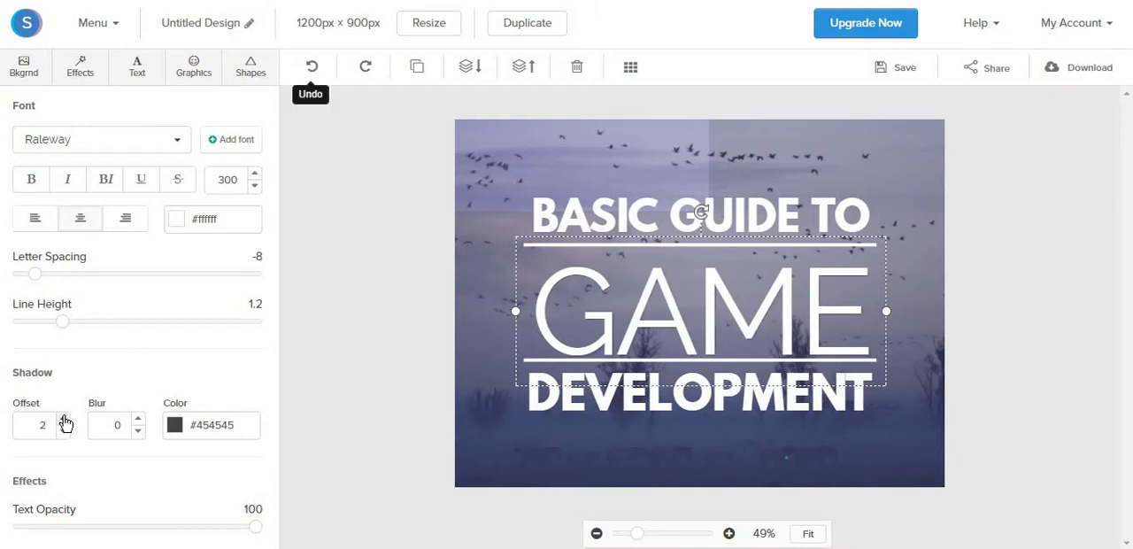
{"action": "left_click", "coordinate": [64, 418]}
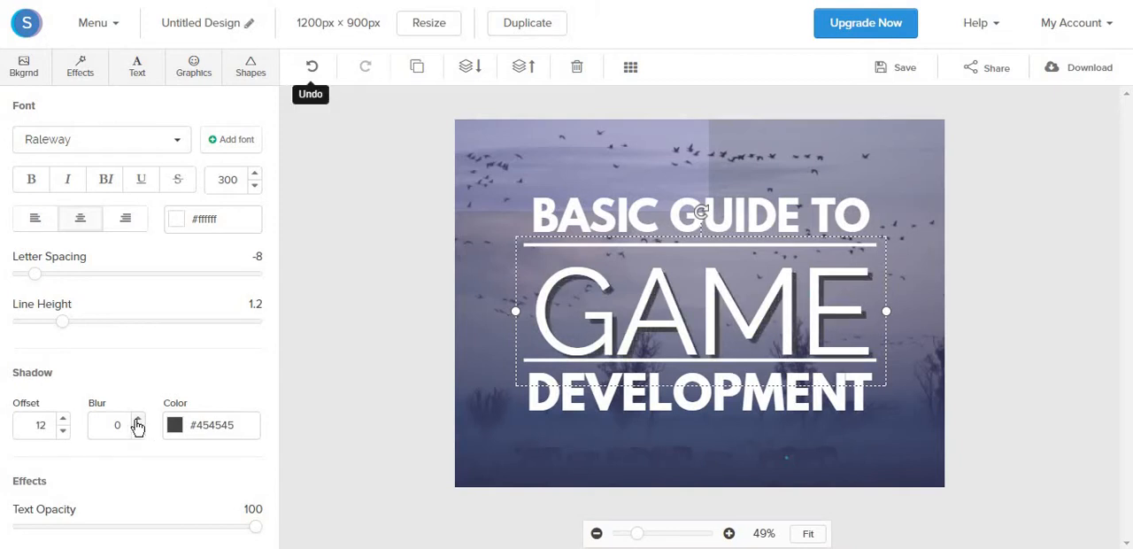
{"action": "left_click", "coordinate": [138, 421]}
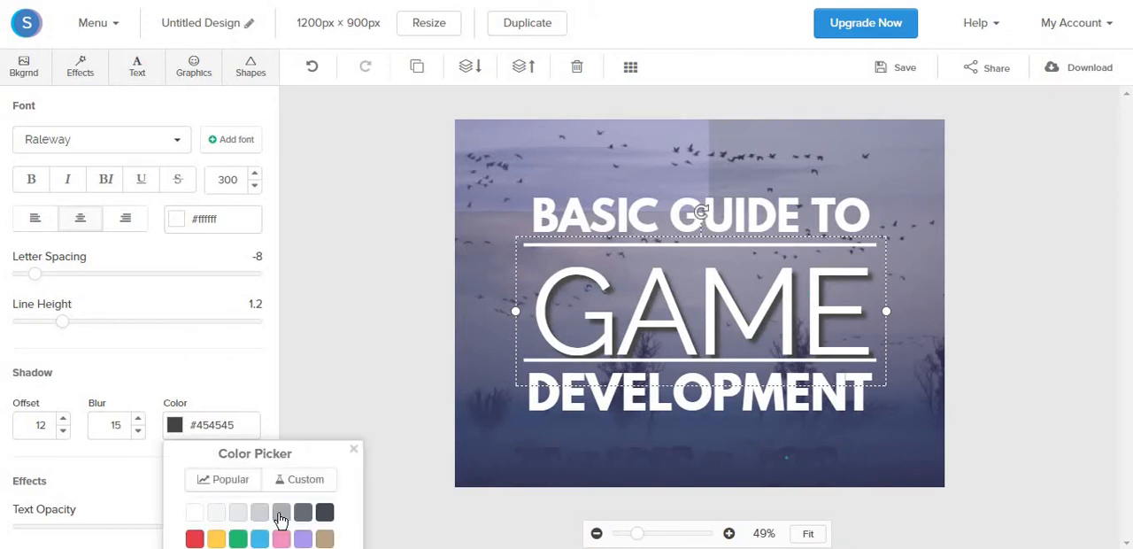
{"action": "left_click", "coordinate": [411, 315]}
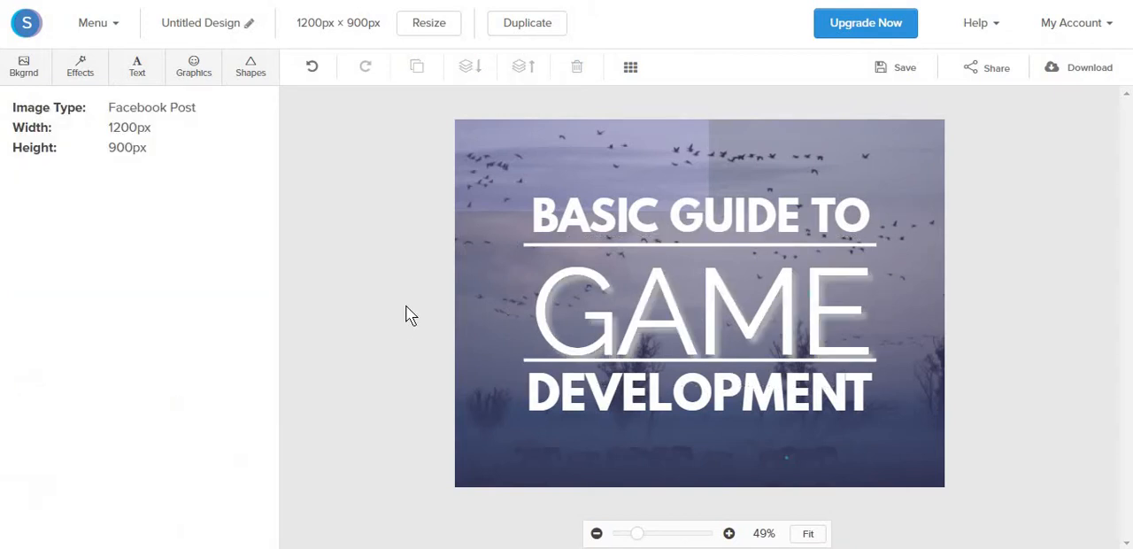
{"action": "left_click", "coordinate": [138, 67]}
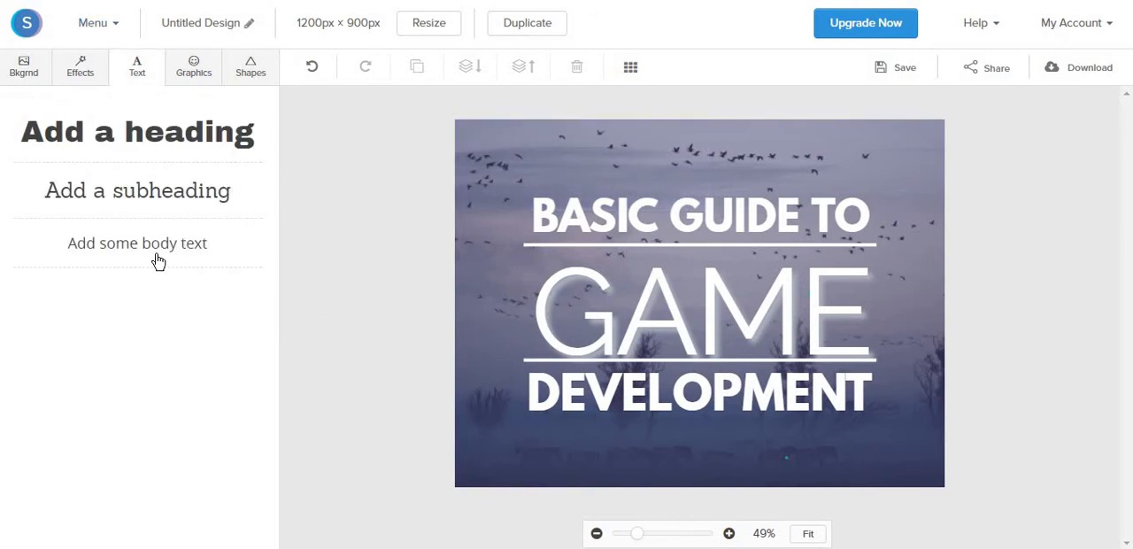
{"action": "mouse_move", "coordinate": [151, 199]}
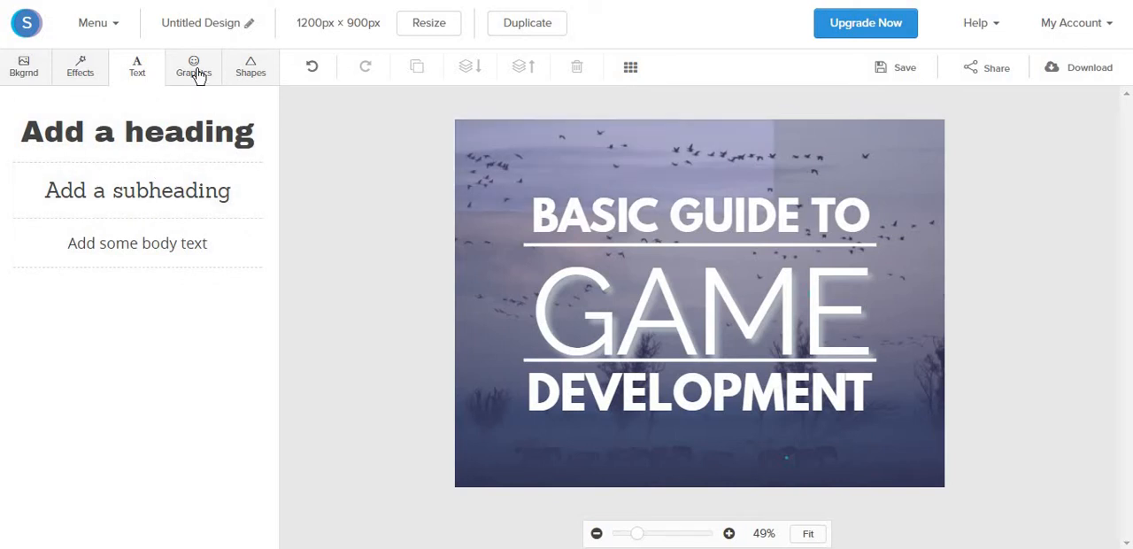
Step: Move the cloud graphic to the bottom-left corner and shrink it to a small size
{"action": "left_click", "coordinate": [193, 67]}
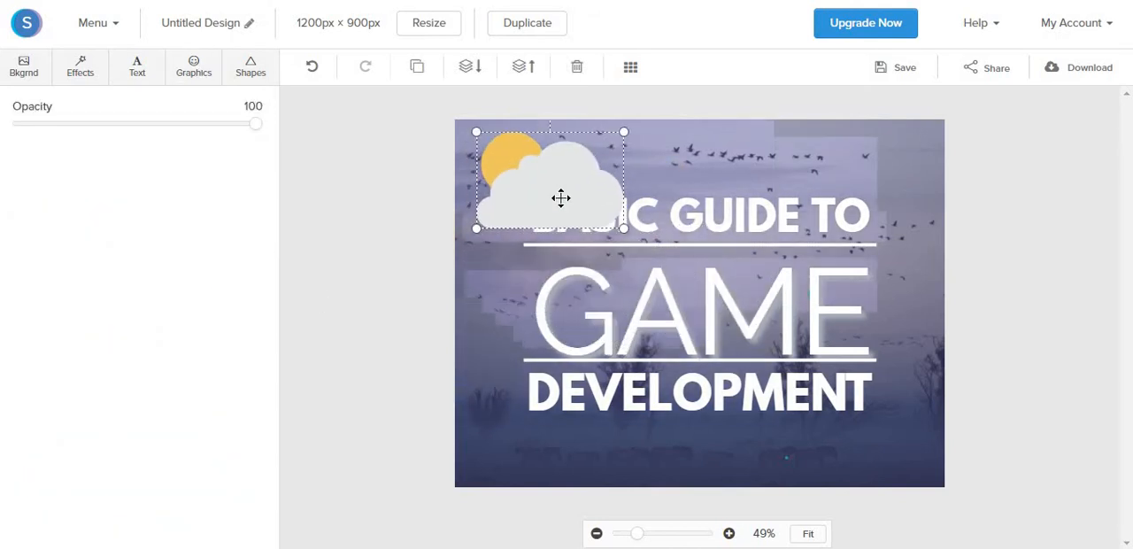
{"action": "left_click_drag", "start_coordinate": [559, 179], "coordinate": [547, 434]}
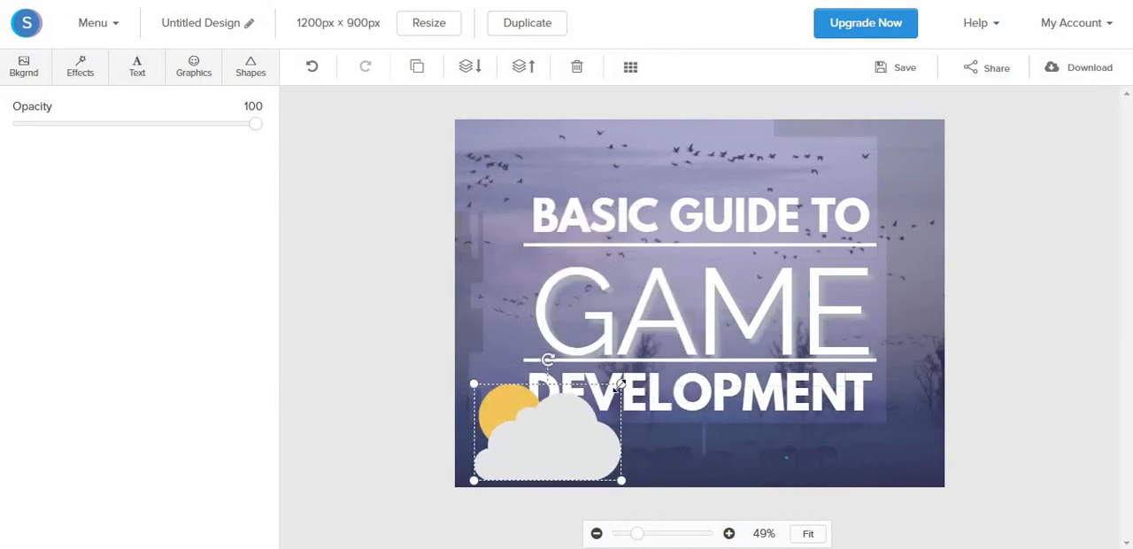
{"action": "left_click_drag", "start_coordinate": [547, 433], "coordinate": [515, 453]}
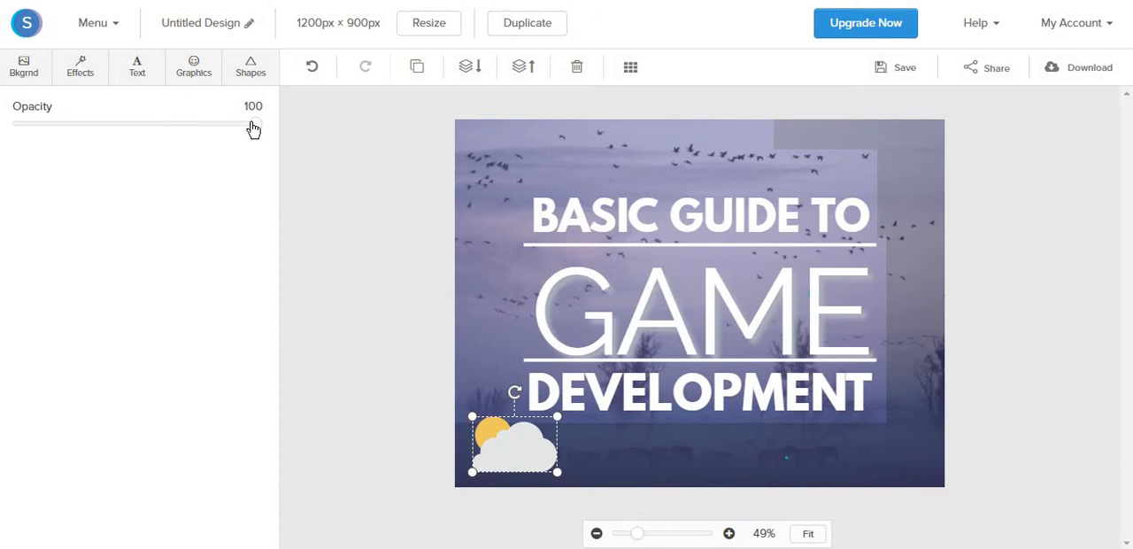
Step: Browse down through the Graphics library icons without adding any
{"action": "left_click", "coordinate": [193, 67]}
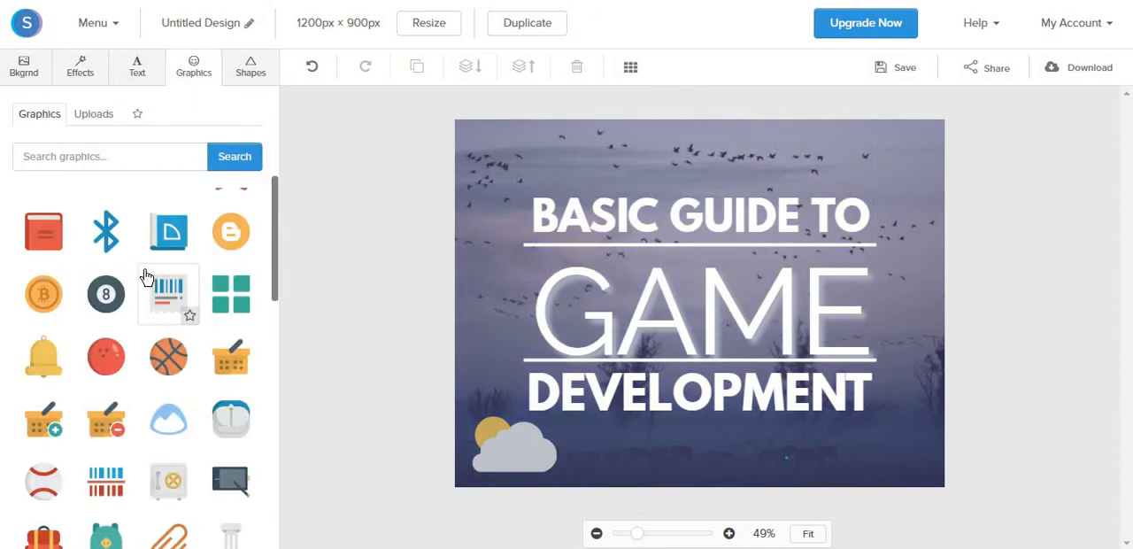
{"action": "scroll", "scroll_direction": "down", "scroll_amount": 3}
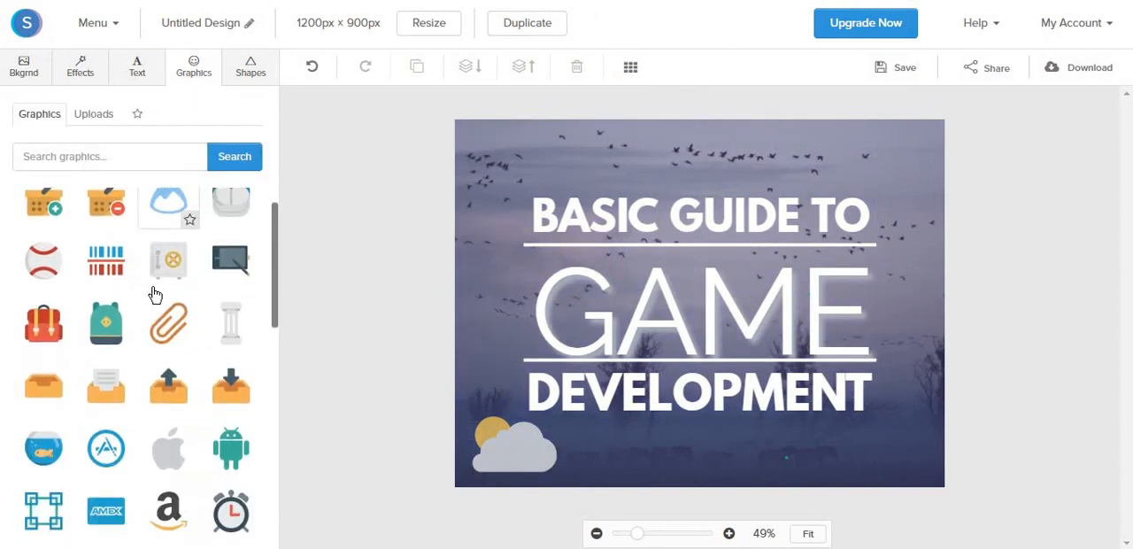
{"action": "scroll", "scroll_direction": "down", "scroll_amount": 3}
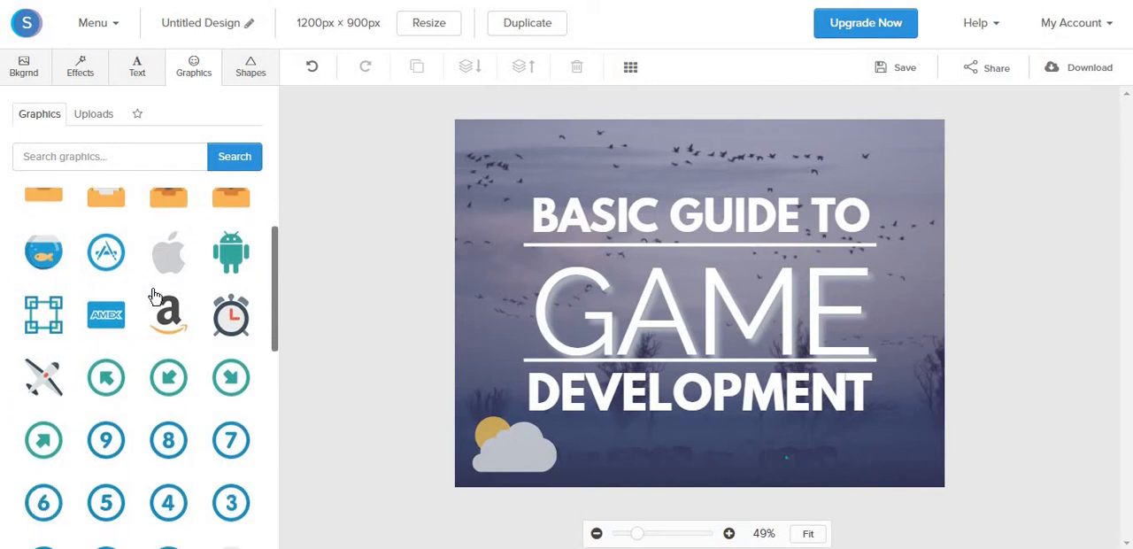
{"action": "scroll", "scroll_direction": "down", "scroll_amount": 3}
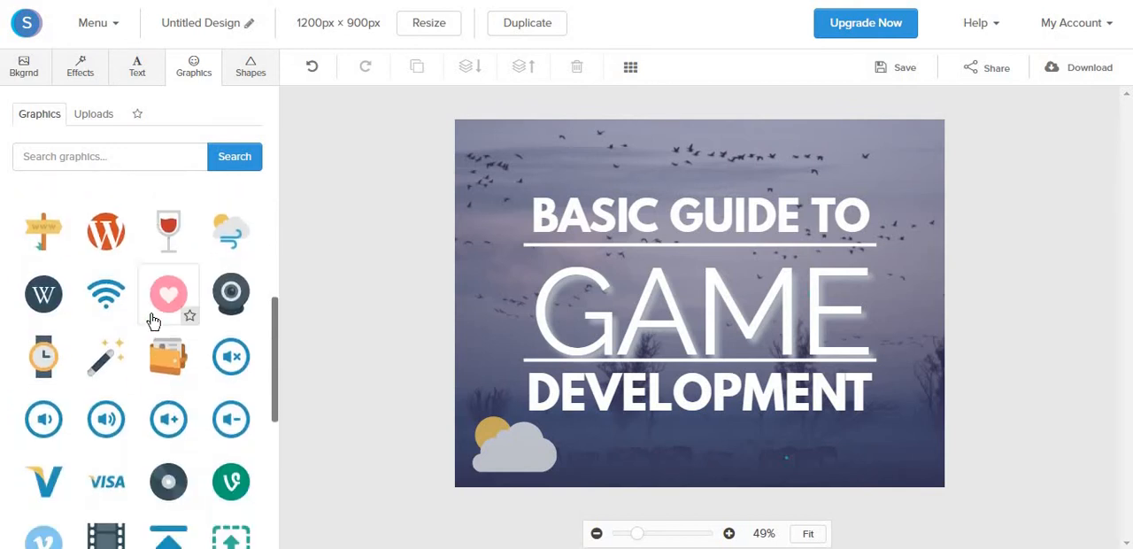
{"action": "scroll", "scroll_direction": "down", "scroll_amount": 3}
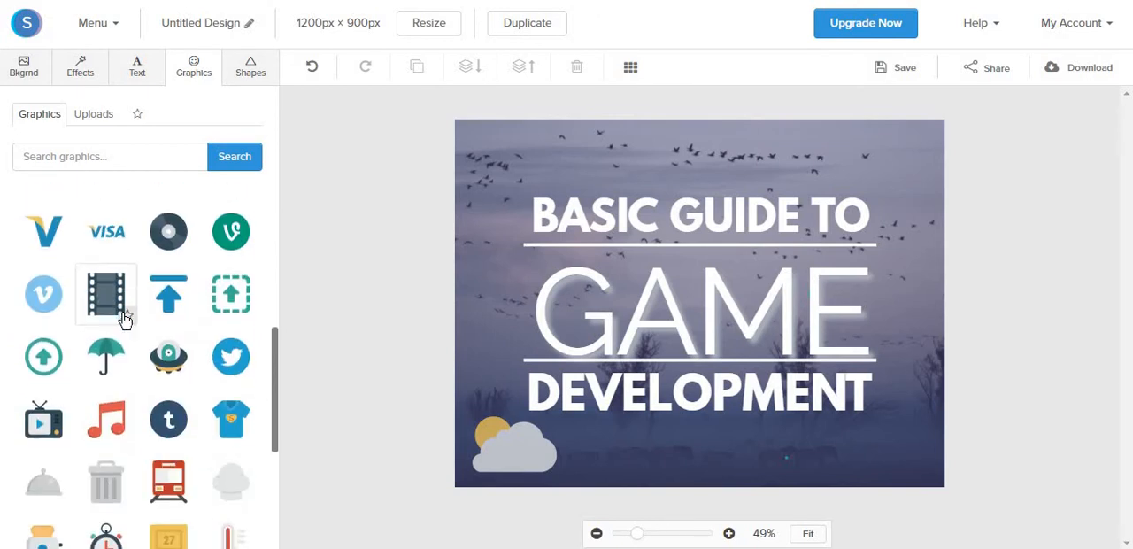
{"action": "scroll", "scroll_direction": "down", "scroll_amount": 3}
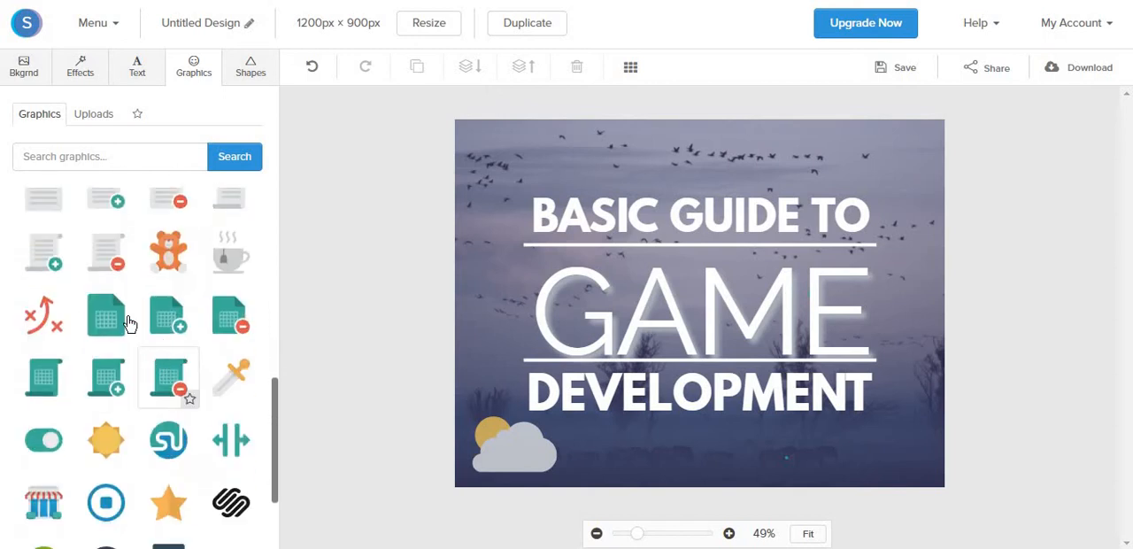
Step: Resize the design to Facebook Post 1200×900 px, overriding the current graphic
{"action": "left_click", "coordinate": [251, 67]}
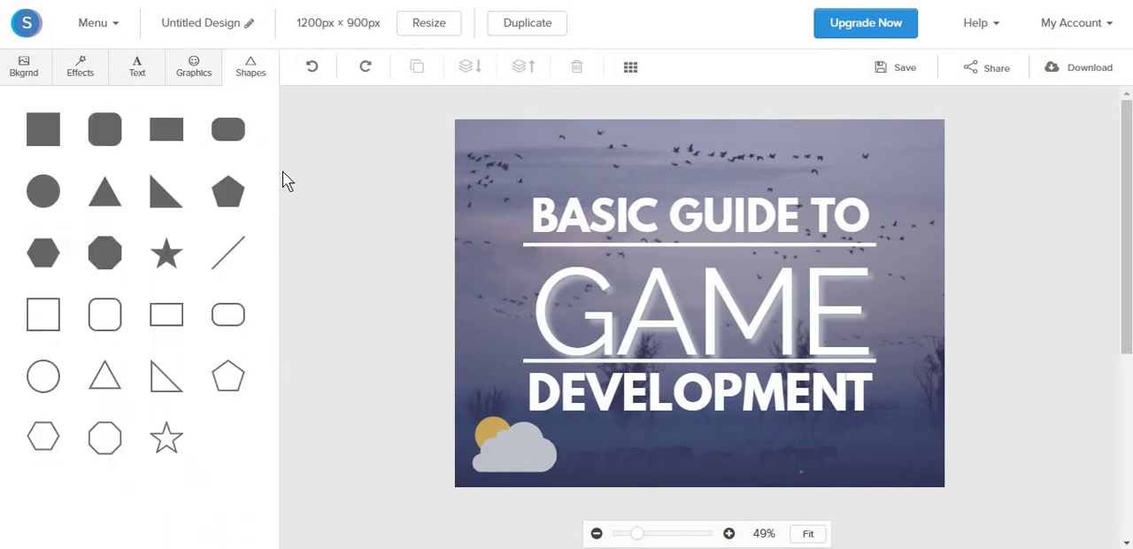
{"action": "mouse_move", "coordinate": [386, 205]}
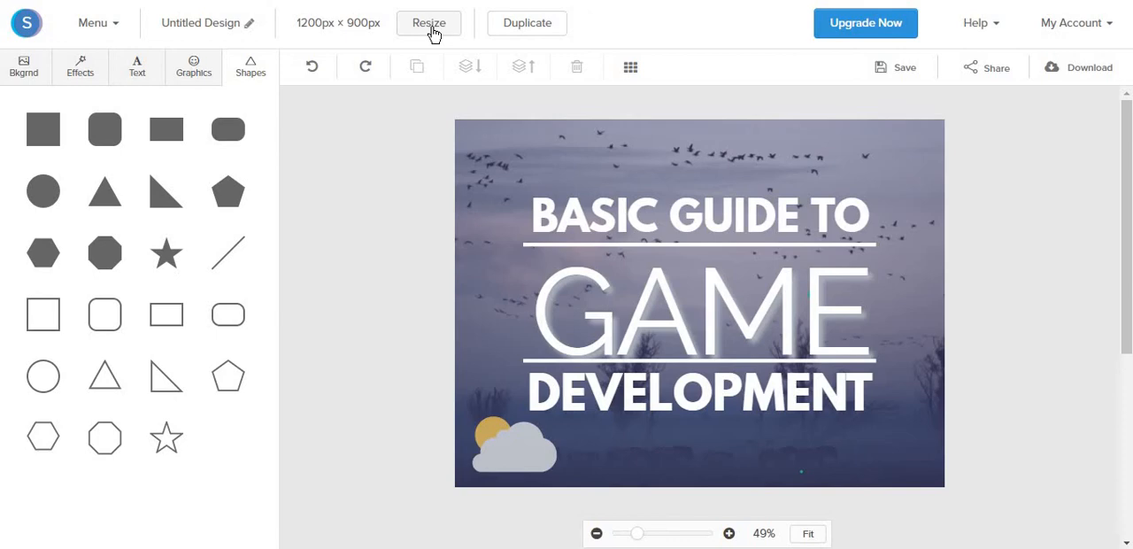
{"action": "left_click", "coordinate": [429, 21]}
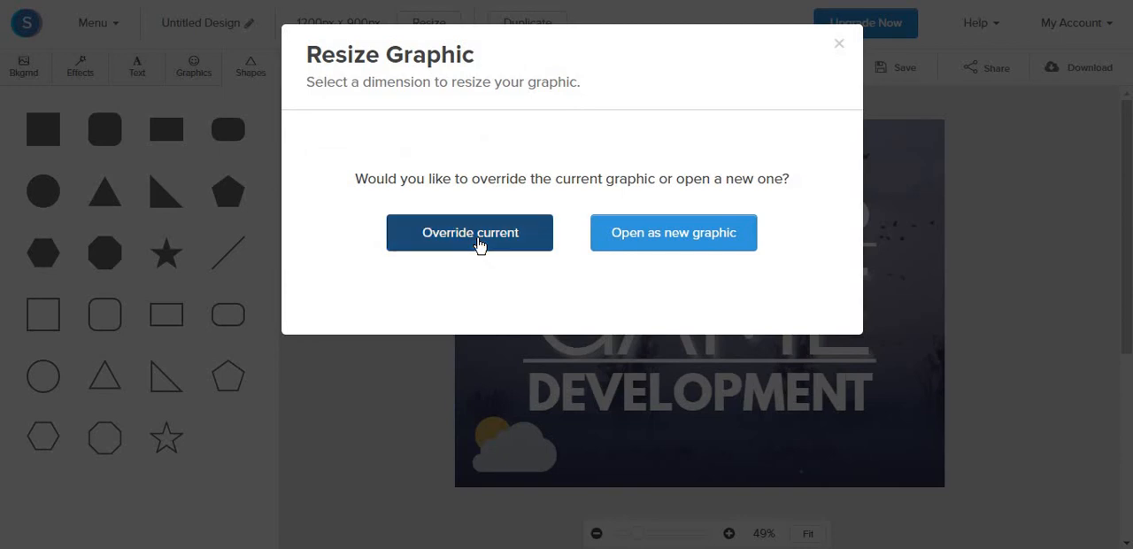
{"action": "left_click", "coordinate": [469, 232]}
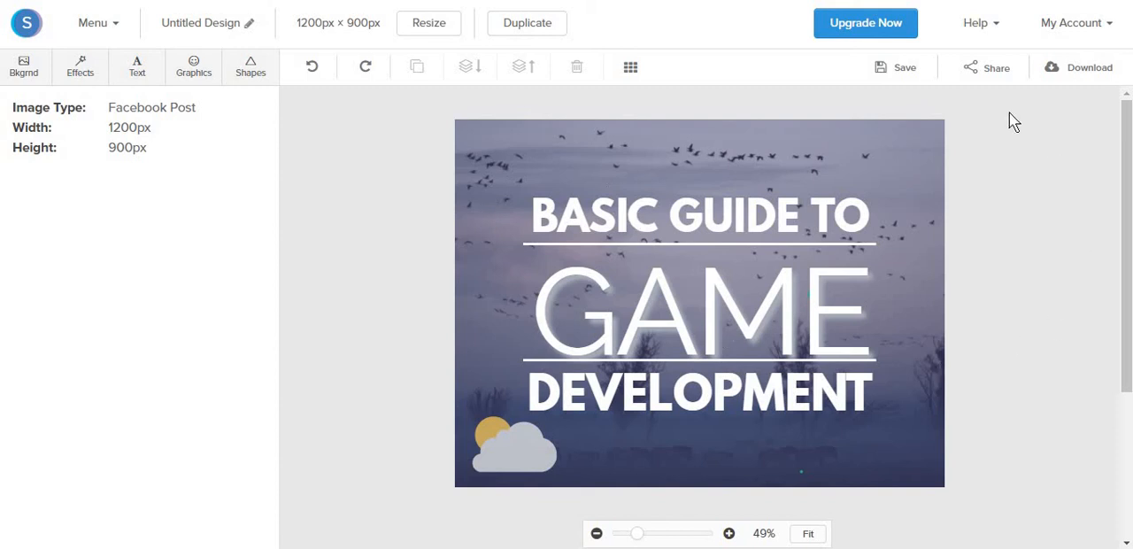
Step: Show the Share your image dialog with Add account and Buffer options
{"action": "left_click", "coordinate": [985, 67]}
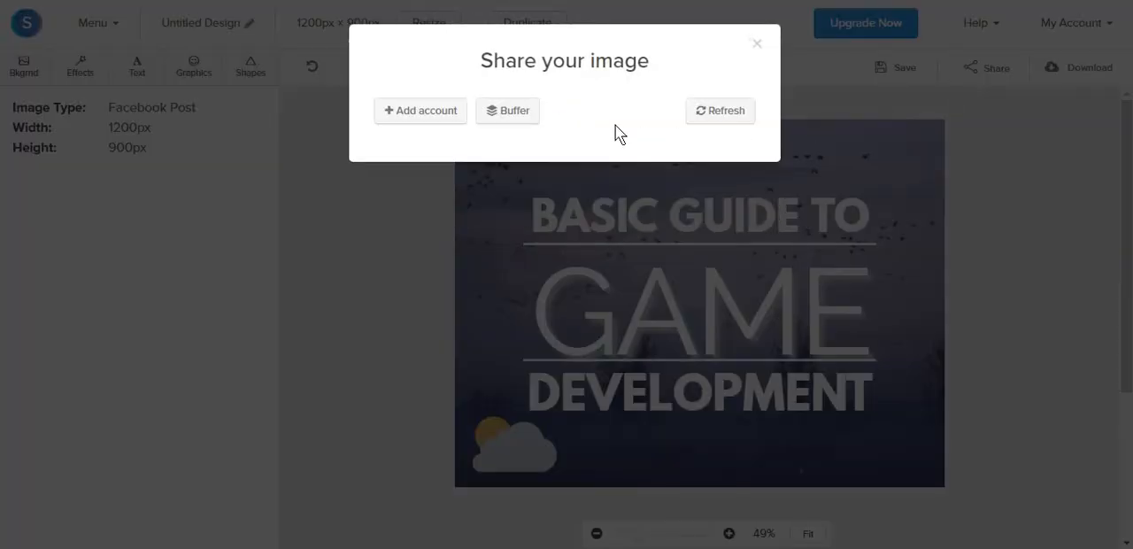
{"action": "mouse_move", "coordinate": [470, 163]}
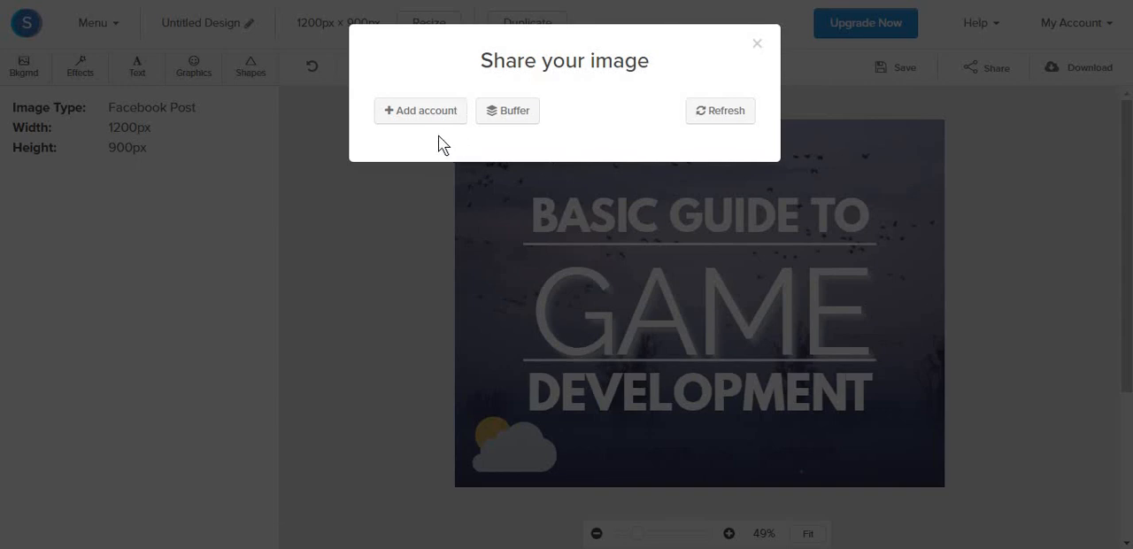
{"action": "mouse_move", "coordinate": [552, 141]}
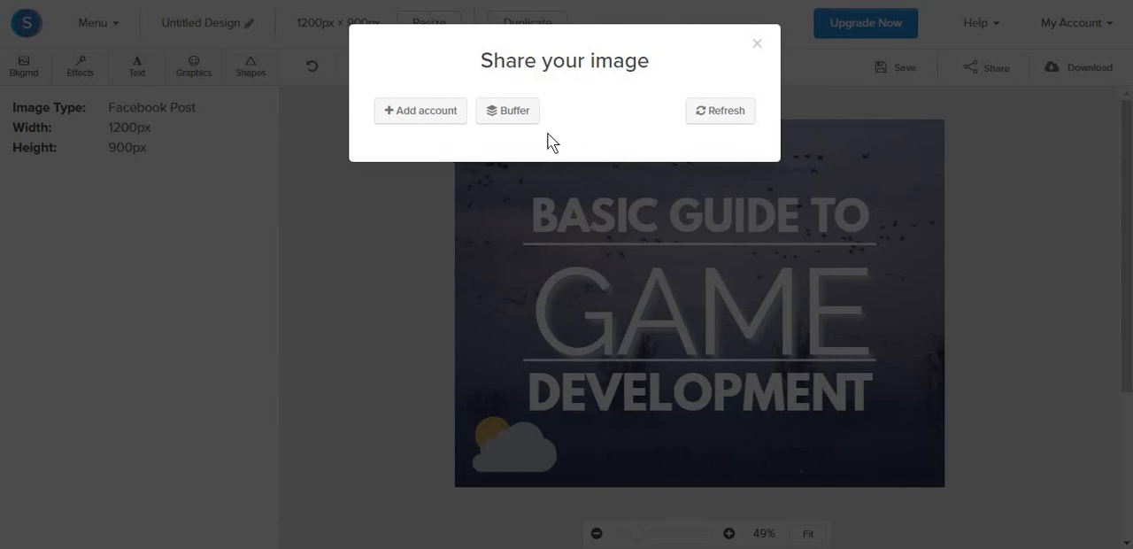
{"action": "mouse_move", "coordinate": [593, 151]}
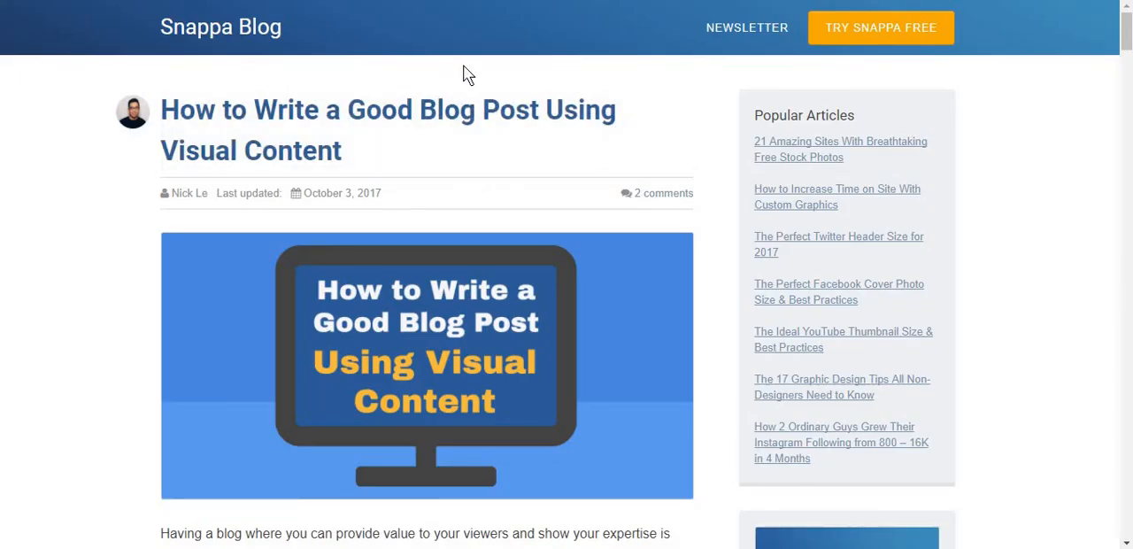
Step: Scroll the Snappa Blog article list down to the YouTube Thumbnail Size post
{"action": "scroll", "scroll_direction": "down", "scroll_amount": 3}
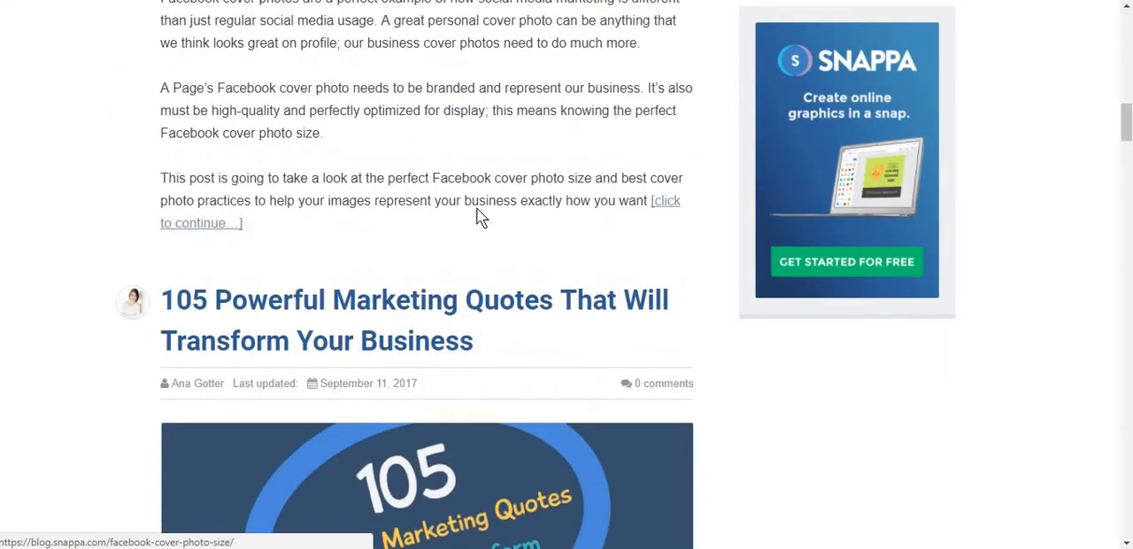
{"action": "scroll", "scroll_direction": "down", "scroll_amount": 3}
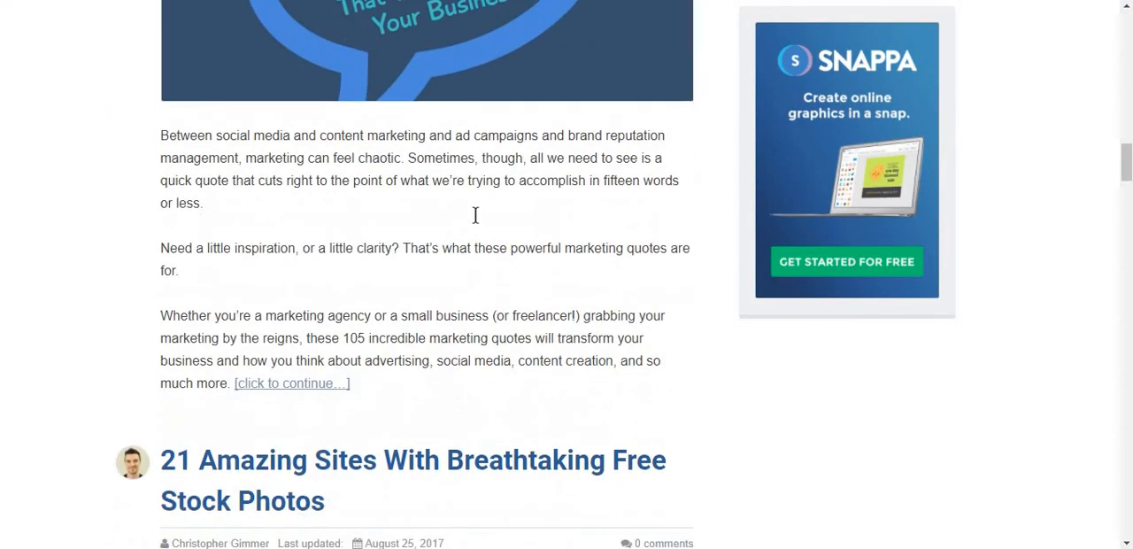
{"action": "scroll", "scroll_direction": "down", "scroll_amount": 3}
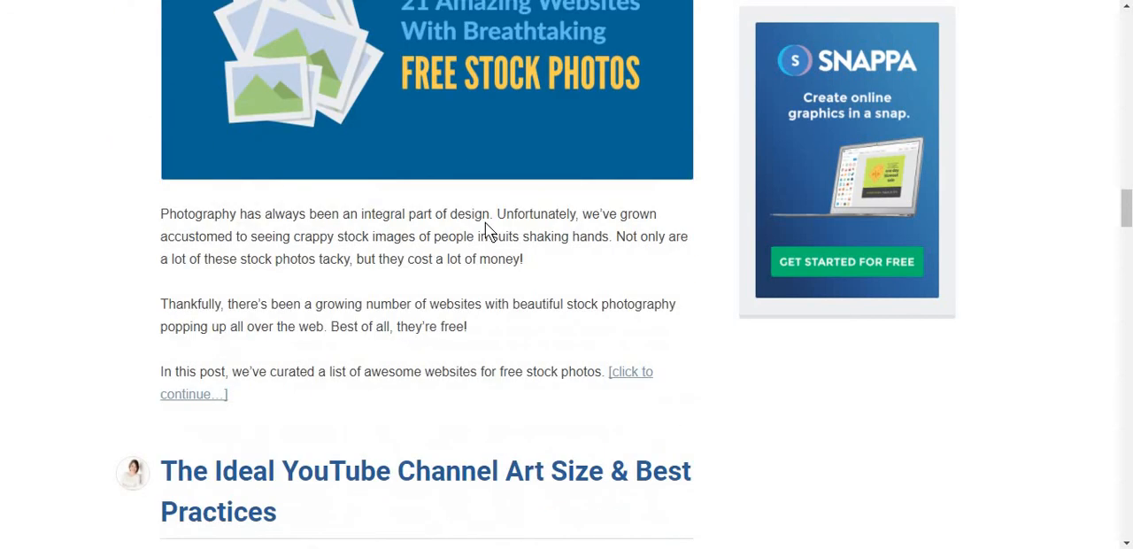
{"action": "scroll", "scroll_direction": "down", "scroll_amount": 3}
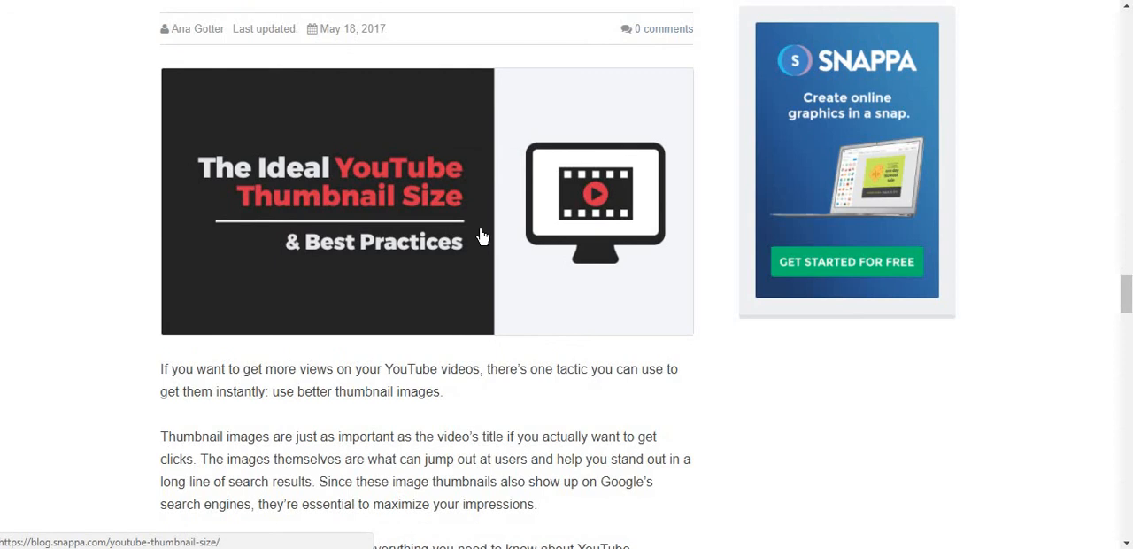
{"action": "scroll", "scroll_direction": "down", "scroll_amount": 3}
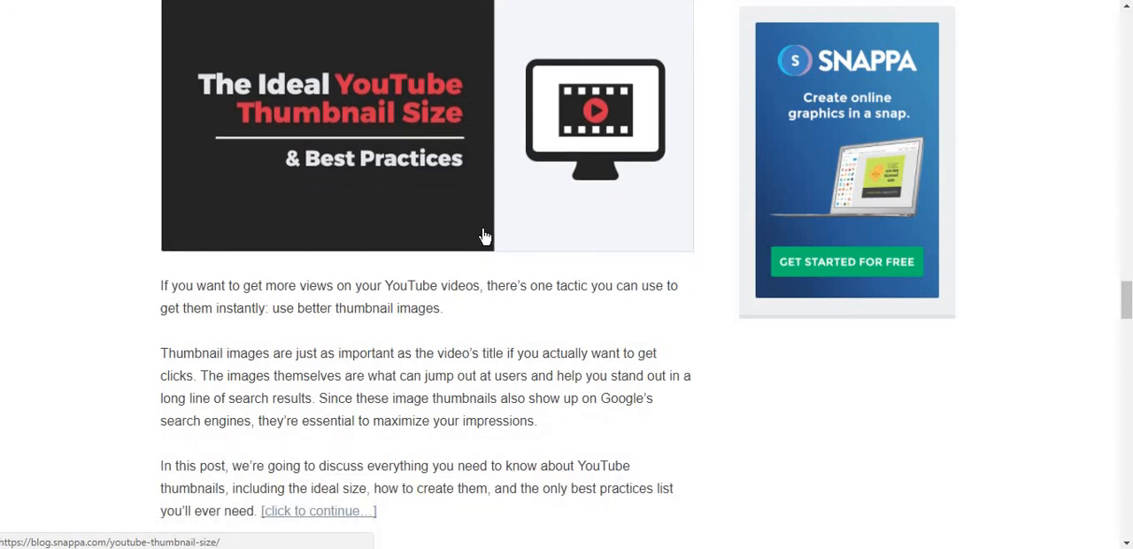
{"action": "mouse_move", "coordinate": [251, 177]}
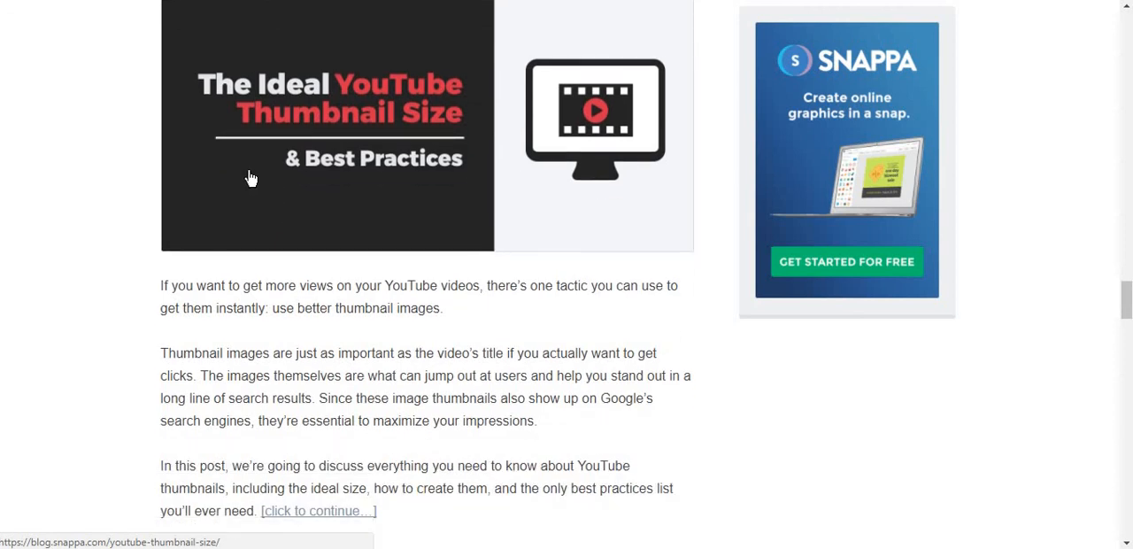